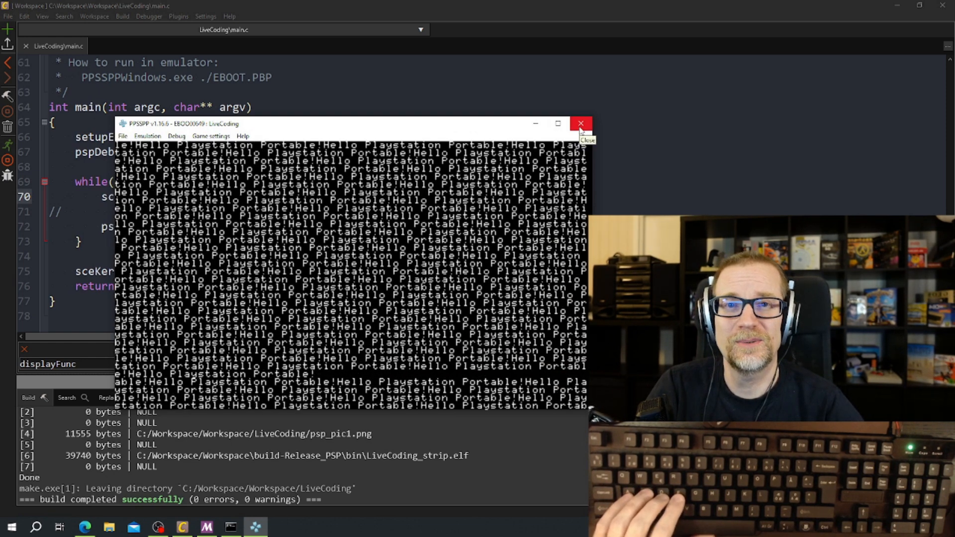
Close the PPSSPP window running the Hello Playstation demo and scroll through main.c
click(579, 124)
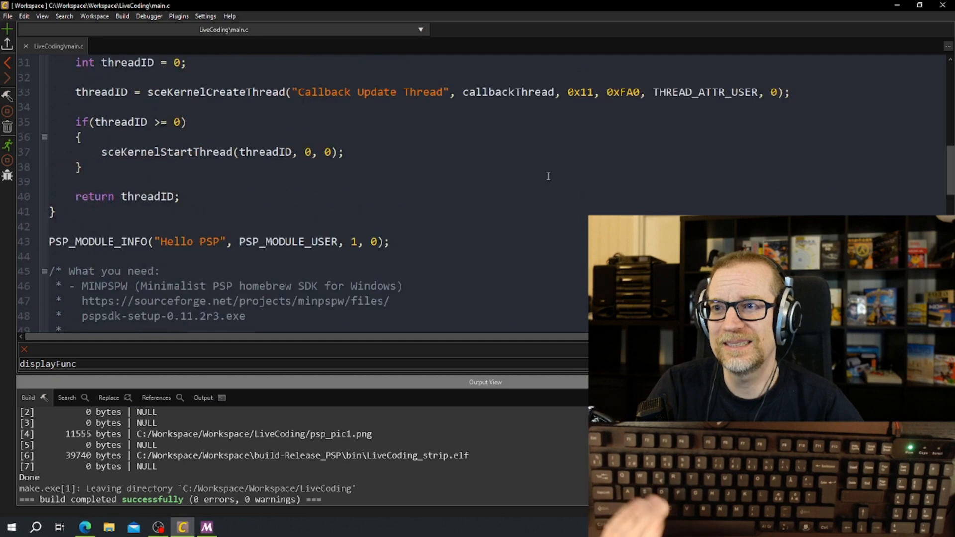
scroll(up, 3)
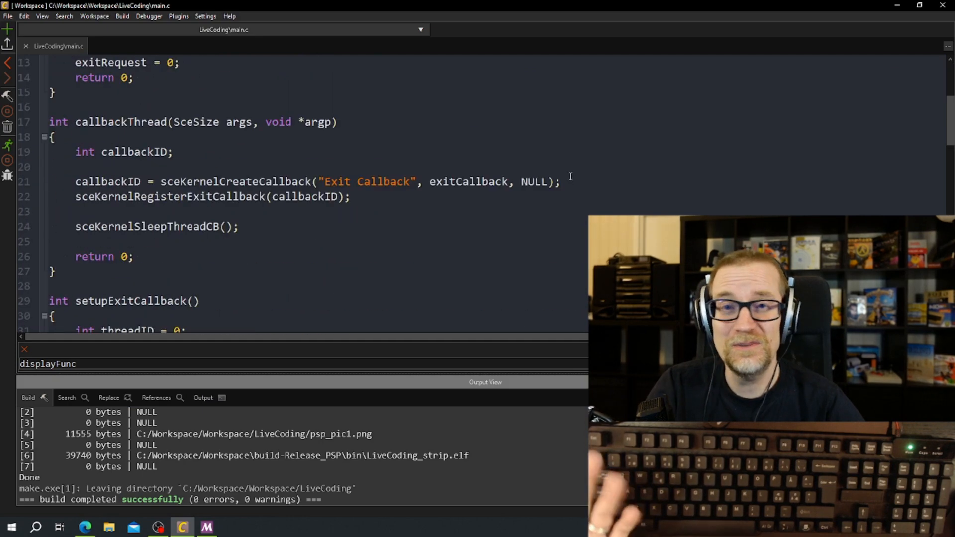
scroll(down, 3)
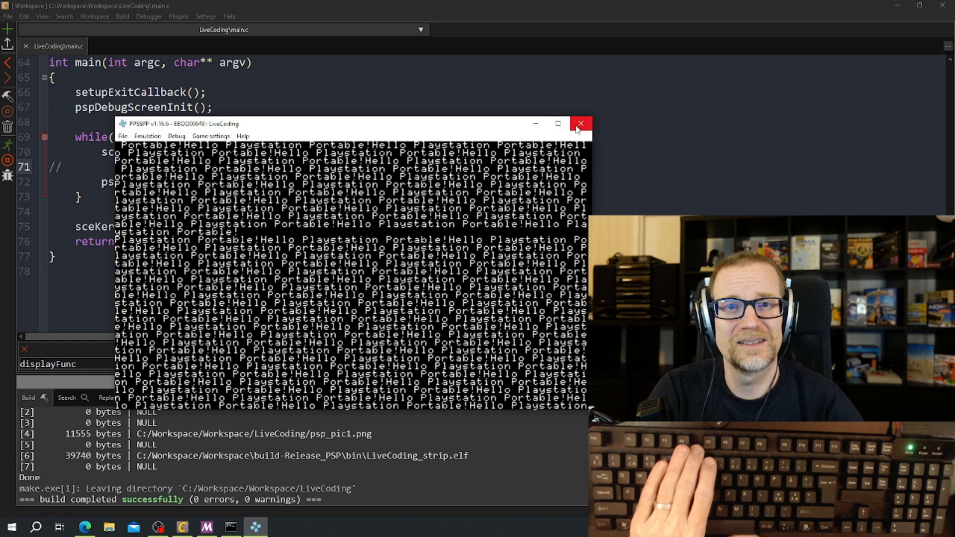
click(579, 123)
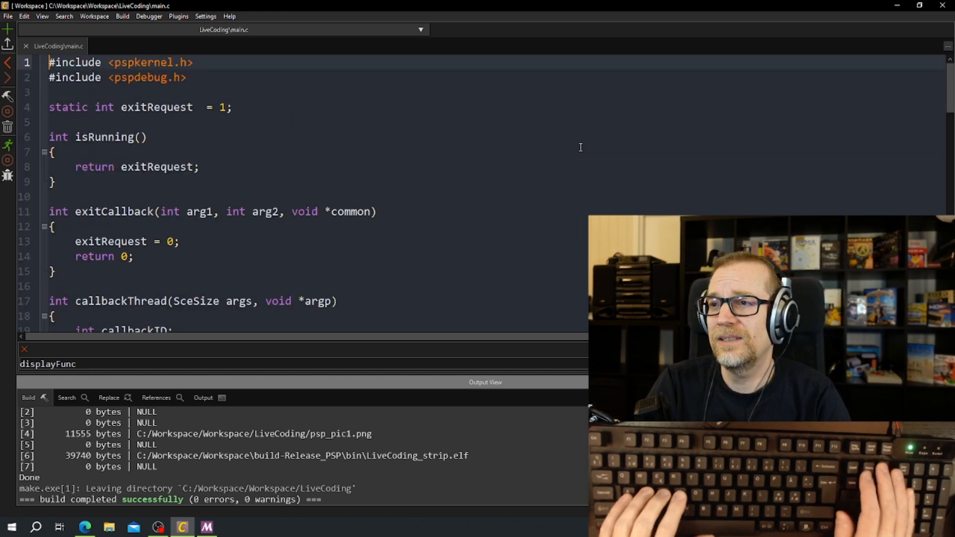
Add #include <pspctrl.h> below the pspkernel and pspdebug includes in main.c
text(#i)
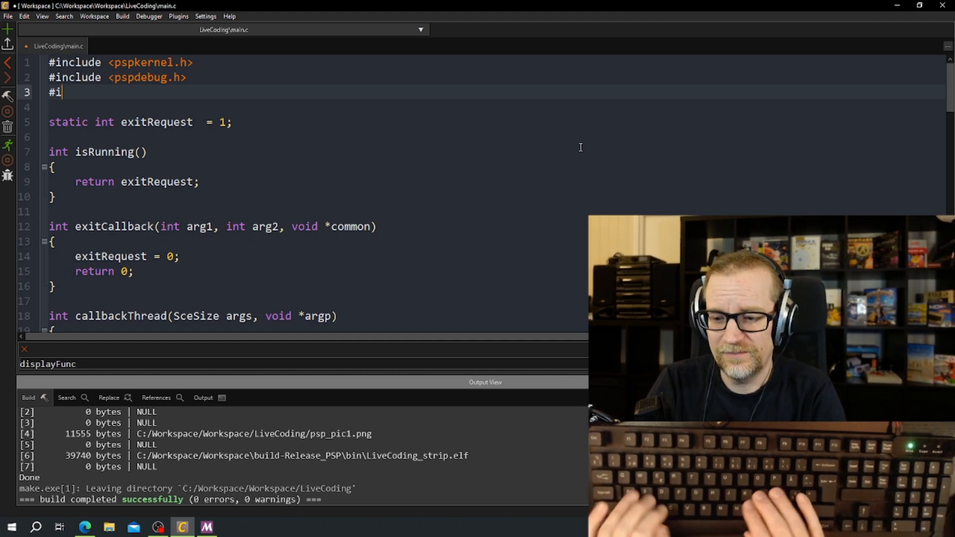
text(nclude)
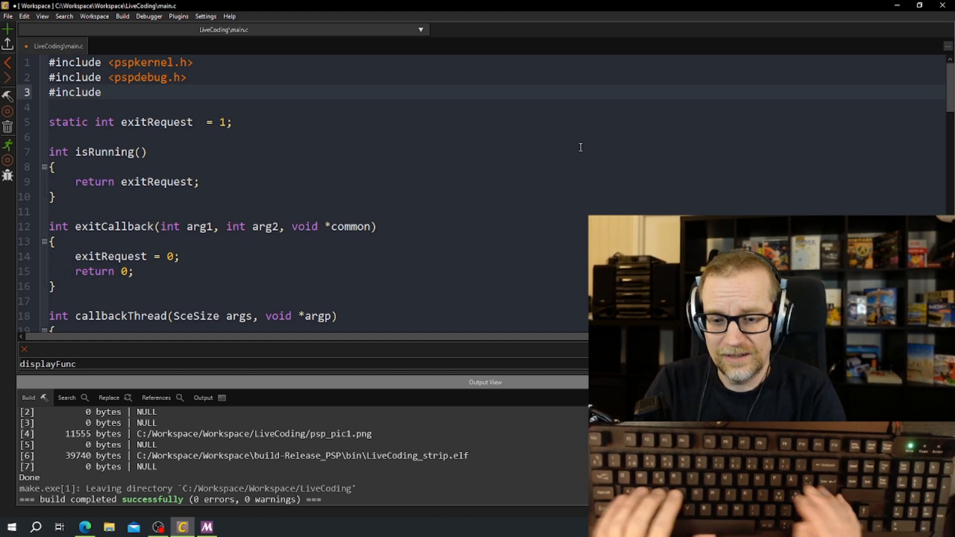
text(<pspctrl)
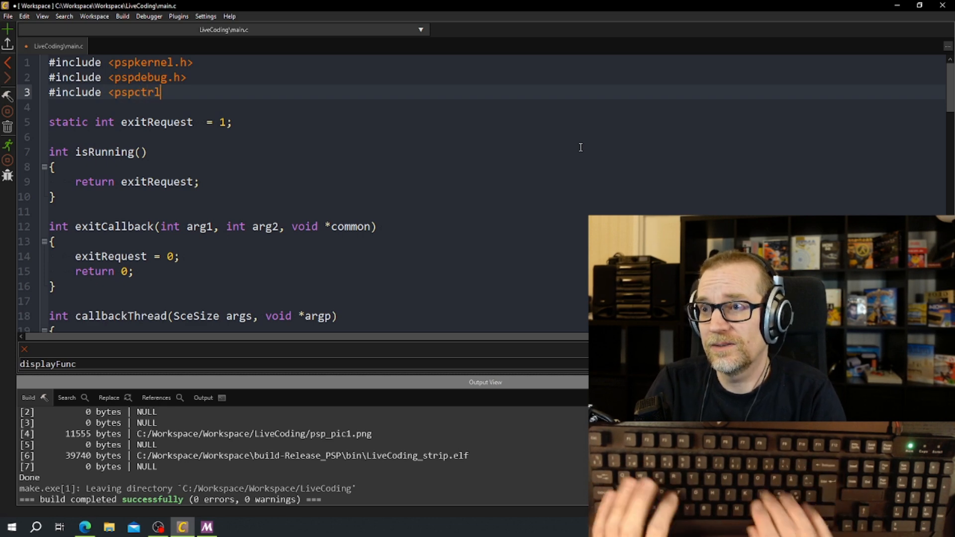
scroll(down, 3)
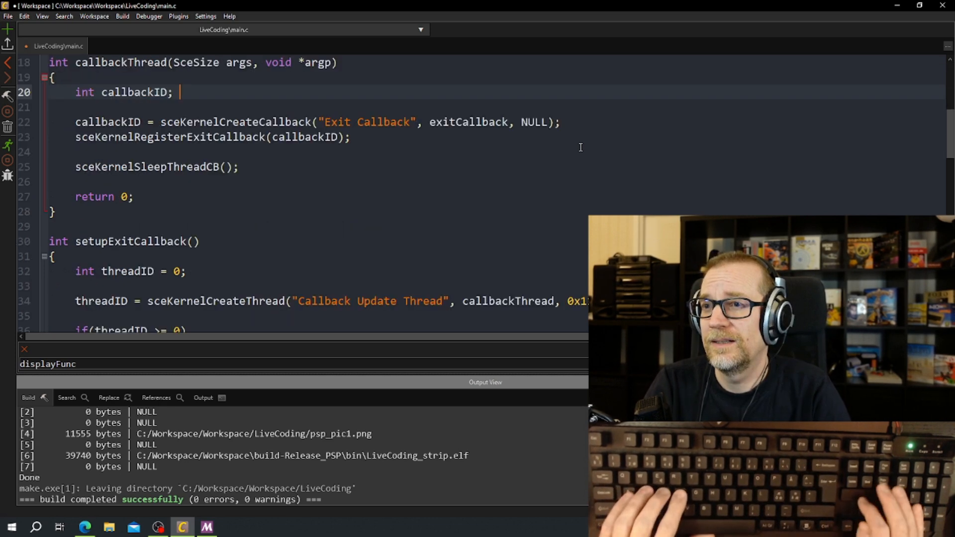
scroll(down, 3)
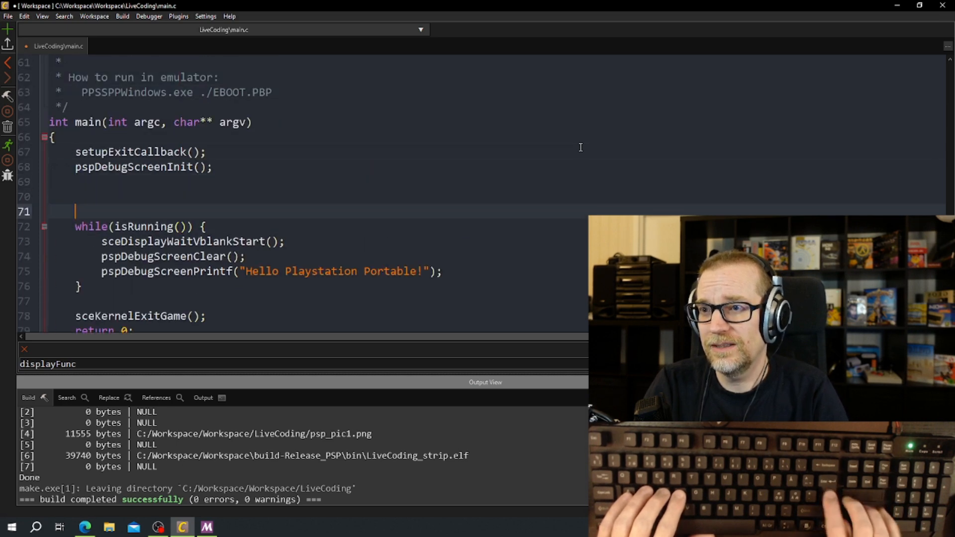
Add sceCtrlSetSamplingCycle(0); above the while loop
text(sce)
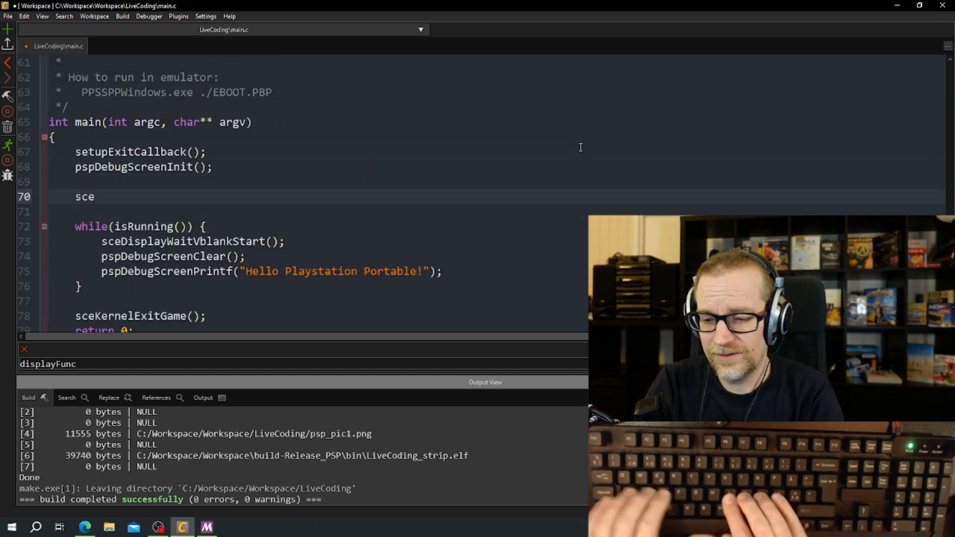
text(S)
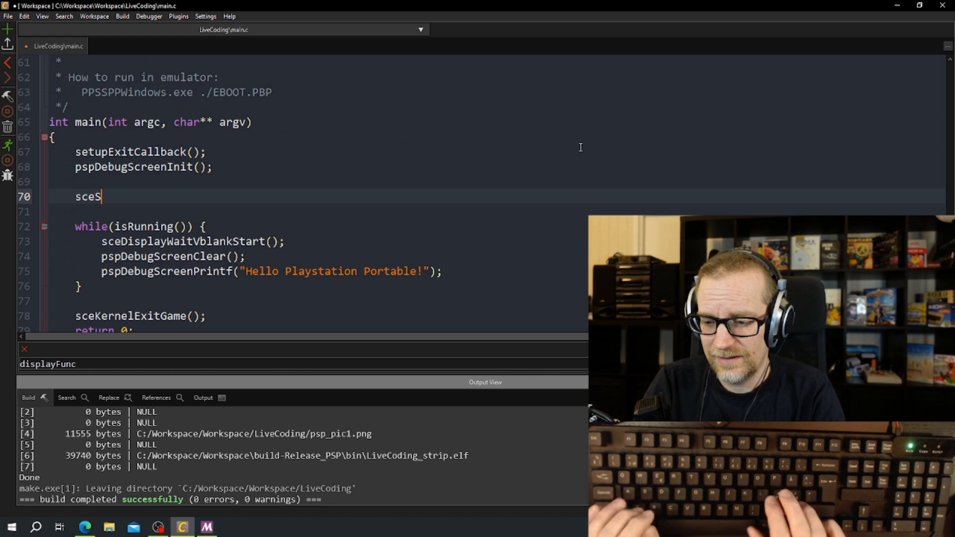
text(Ctrl)
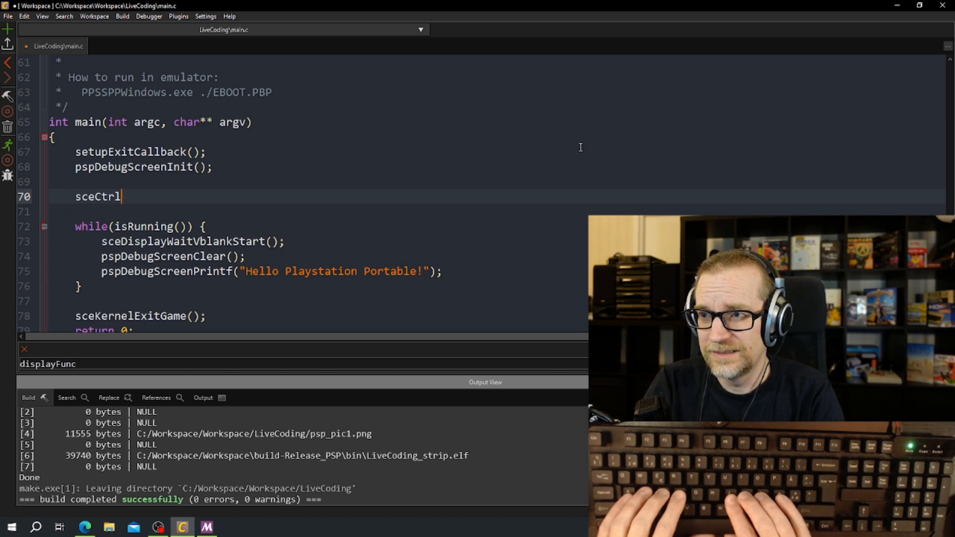
text(SetSampling)
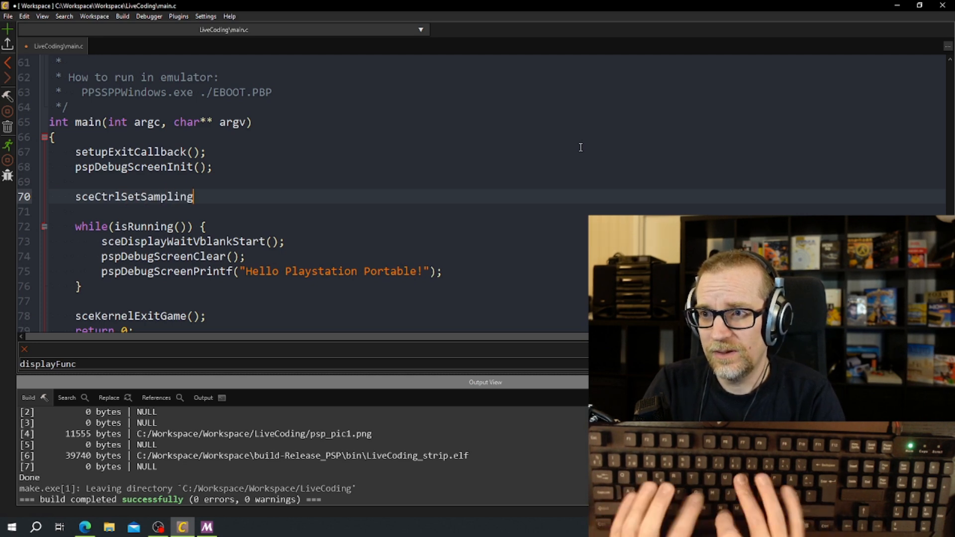
text(Cycle)
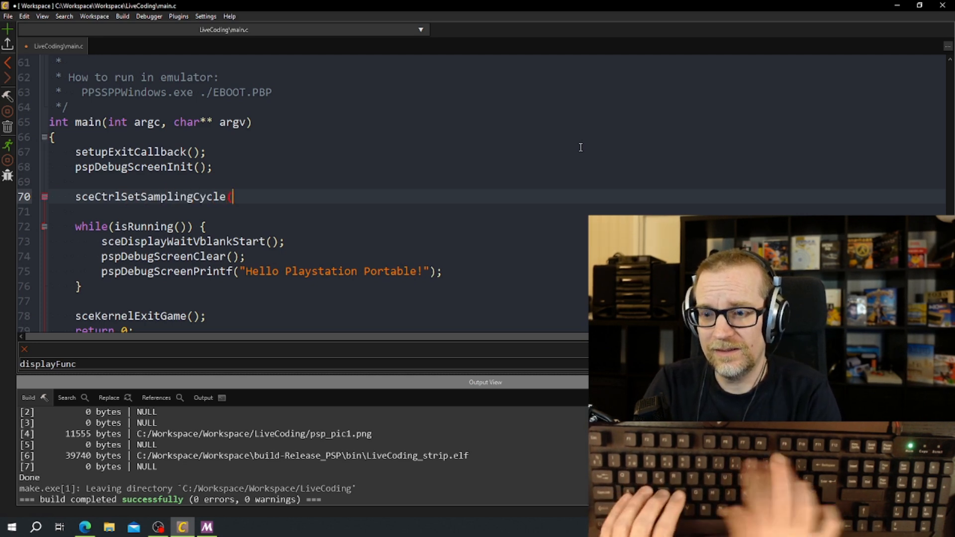
text((0);)
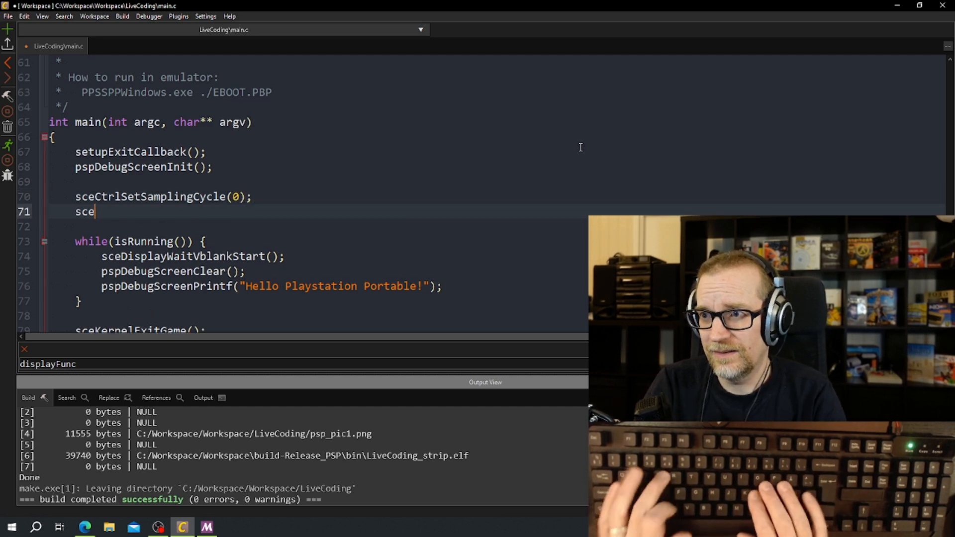
Add sceCtrlSetSamplingMode(PSP_CTRL_MODE_ANALOG); after the sampling cycle call
text(CtrlSetSamplingMode()
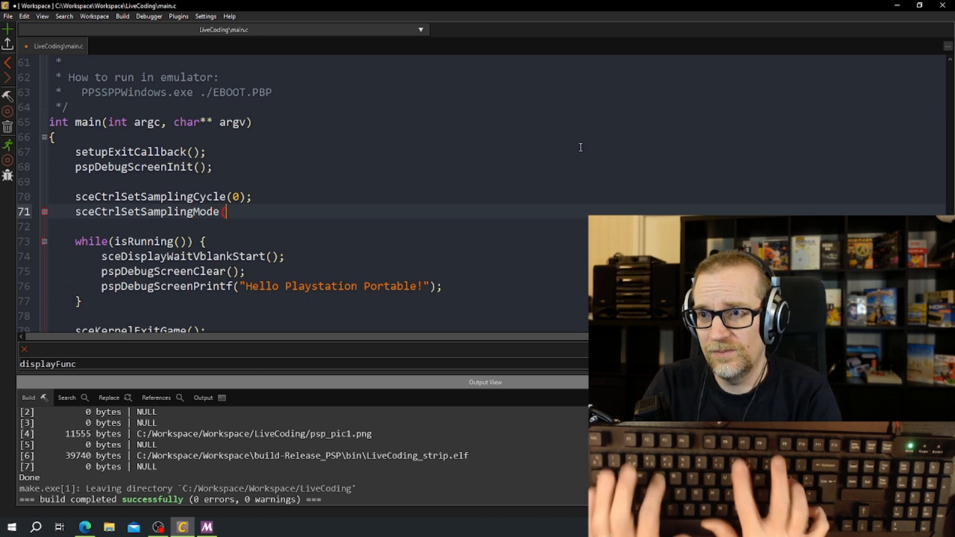
text(PSP_CTRL_)
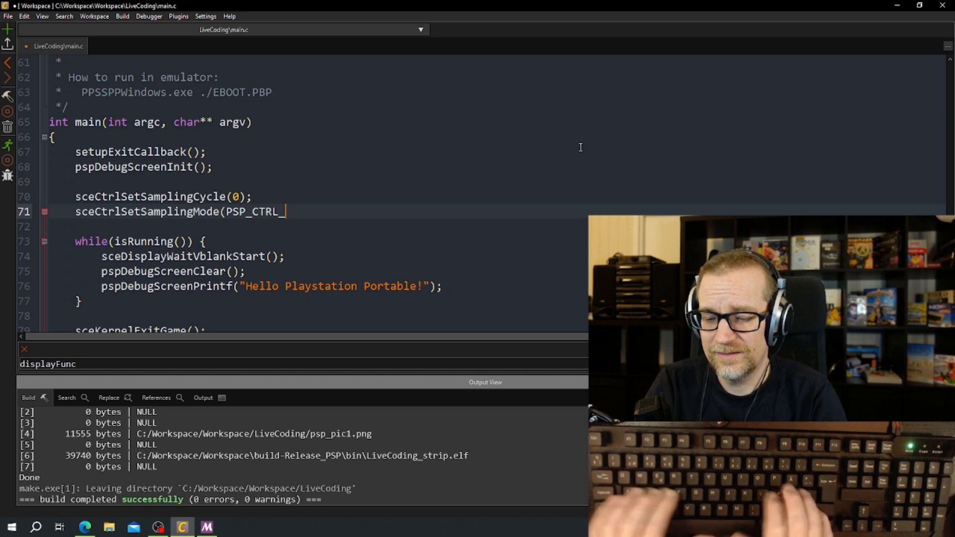
text(MODE_ANA)
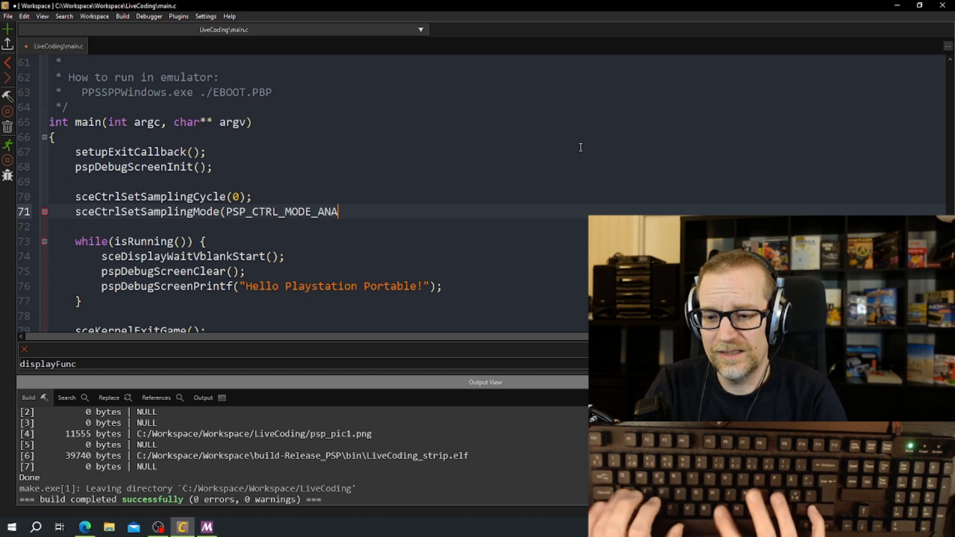
text(LOG);)
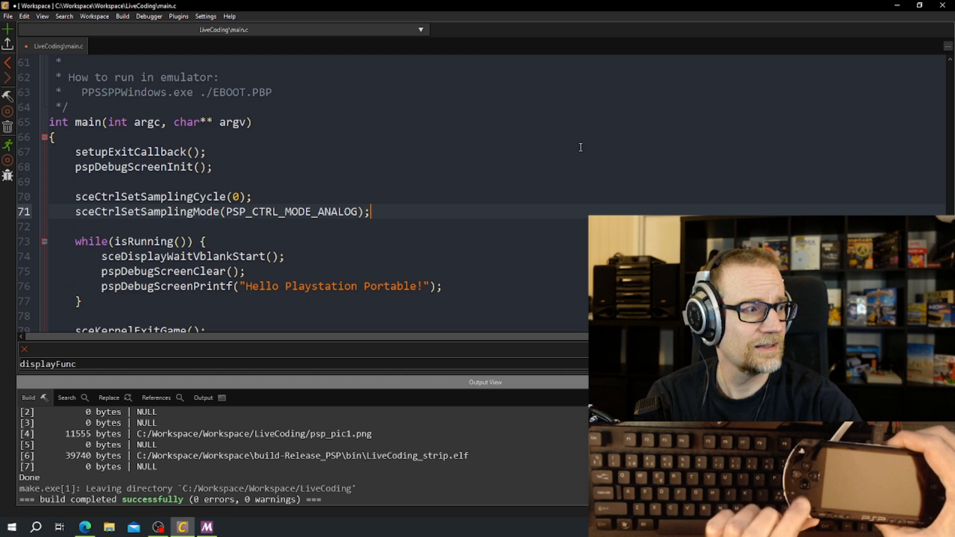
mouse_move(505, 4)
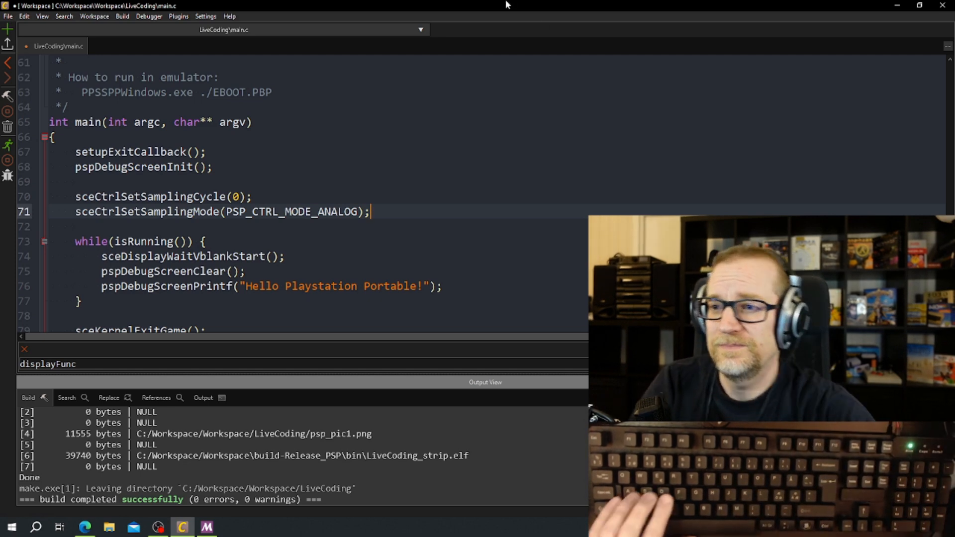
scroll(down, 3)
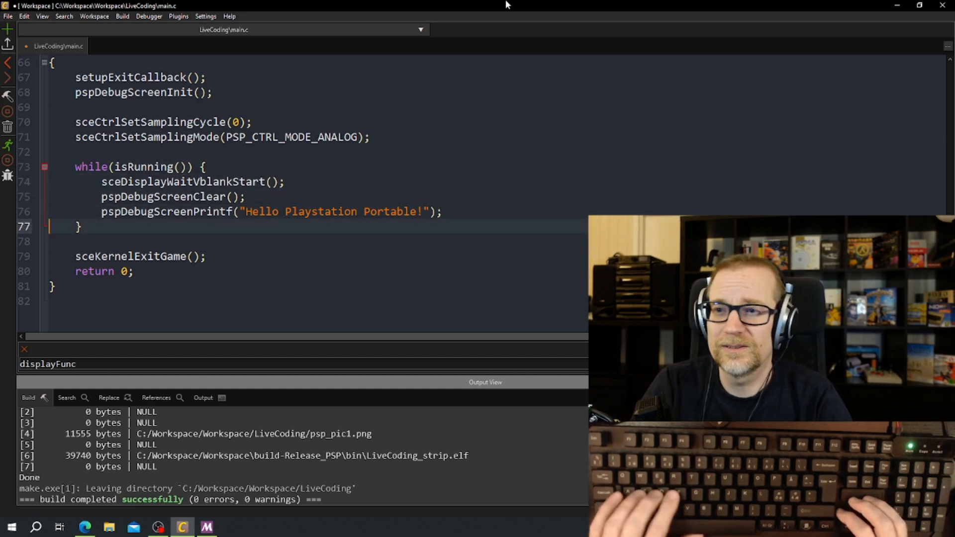
Declare an SceCtrlData variable named controller at the start of the loop
key(Return)
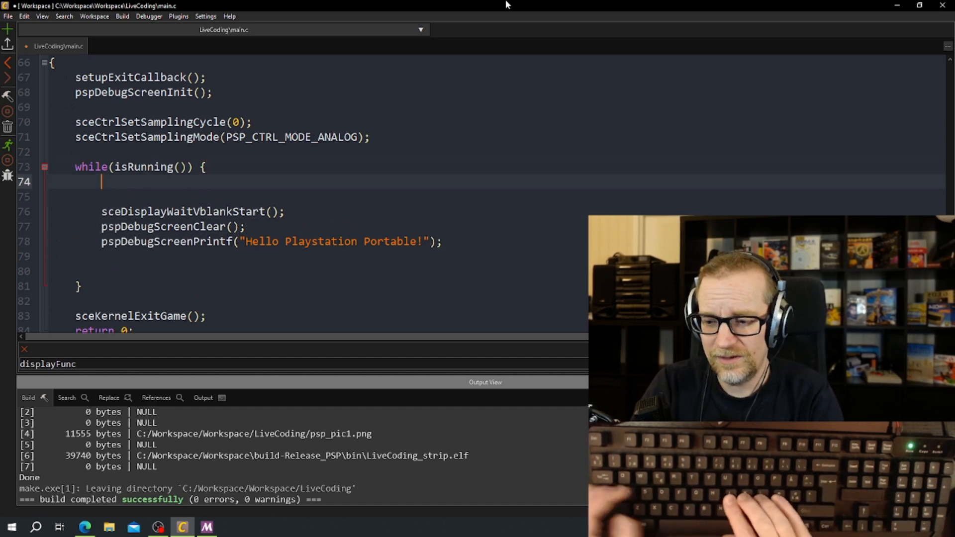
text(SceCtr)
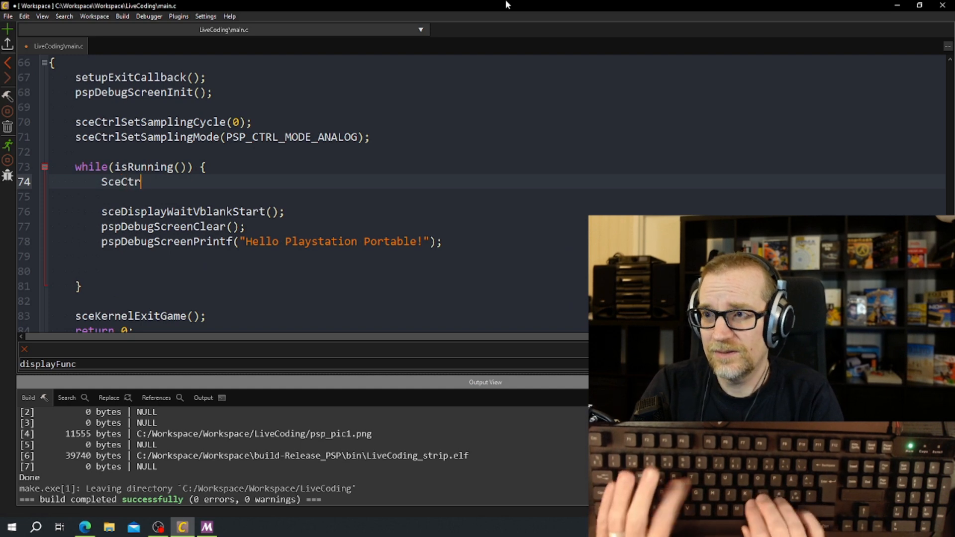
text(lData controller;)
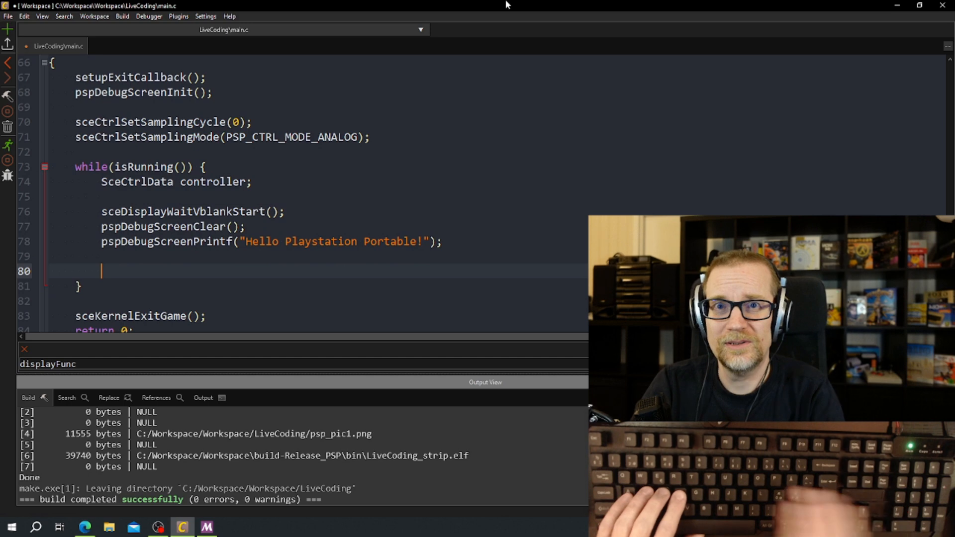
Read the controller state with sceCtrlPeekBufferPositive(&controller, 1); on its own line
text(sce)
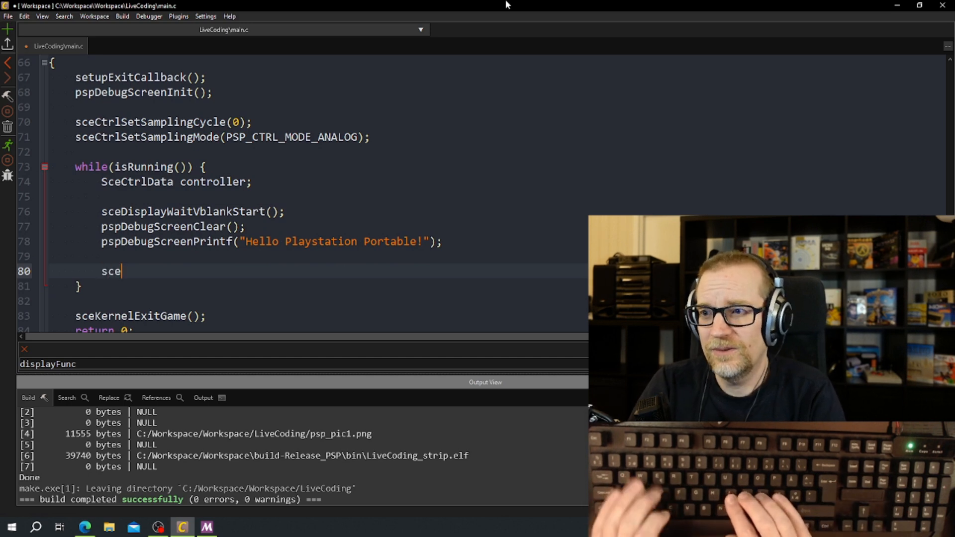
text(Cre)
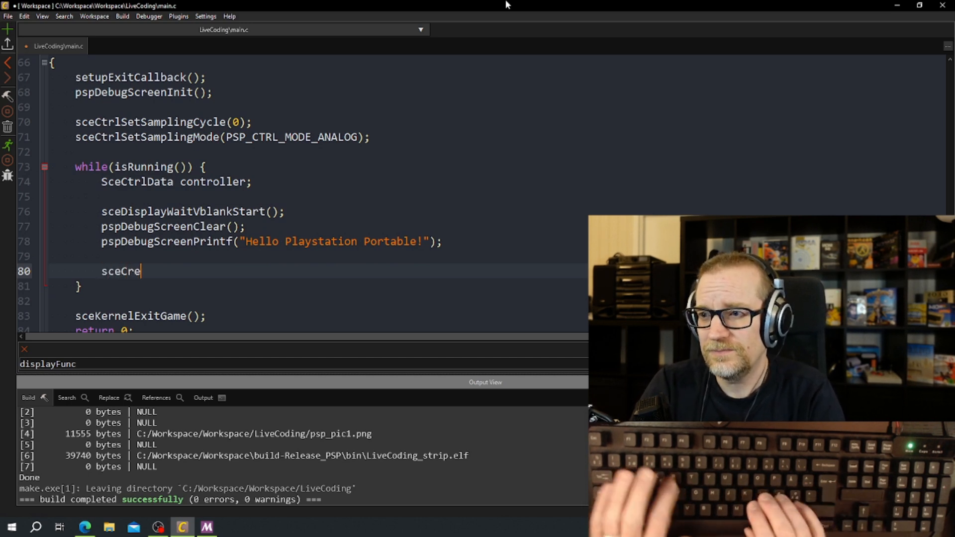
text(sceCtrl)
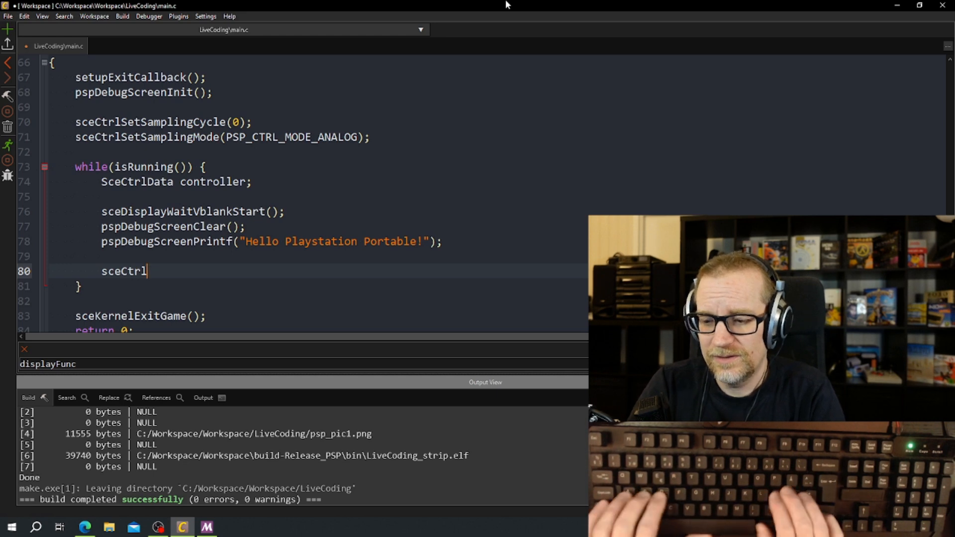
text(PeekB)
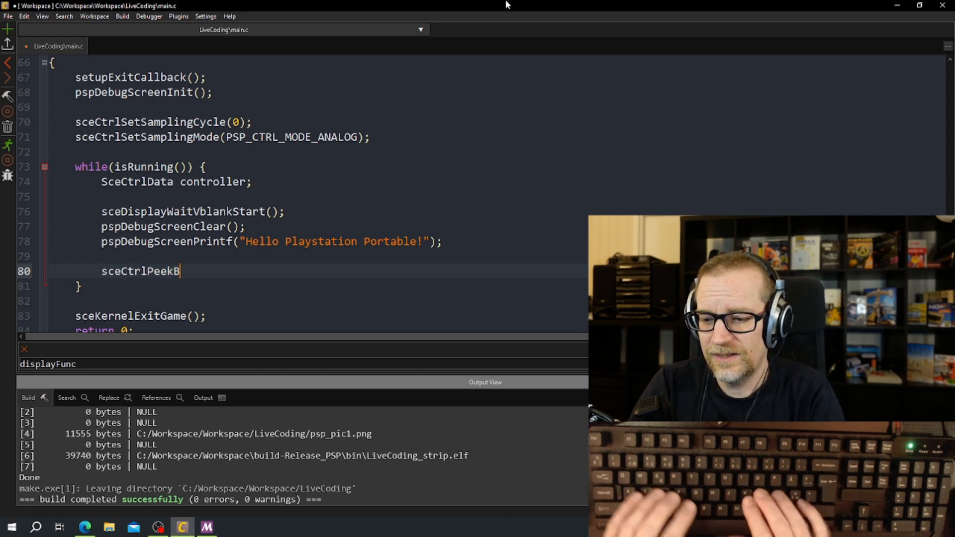
text(ufferPosi)
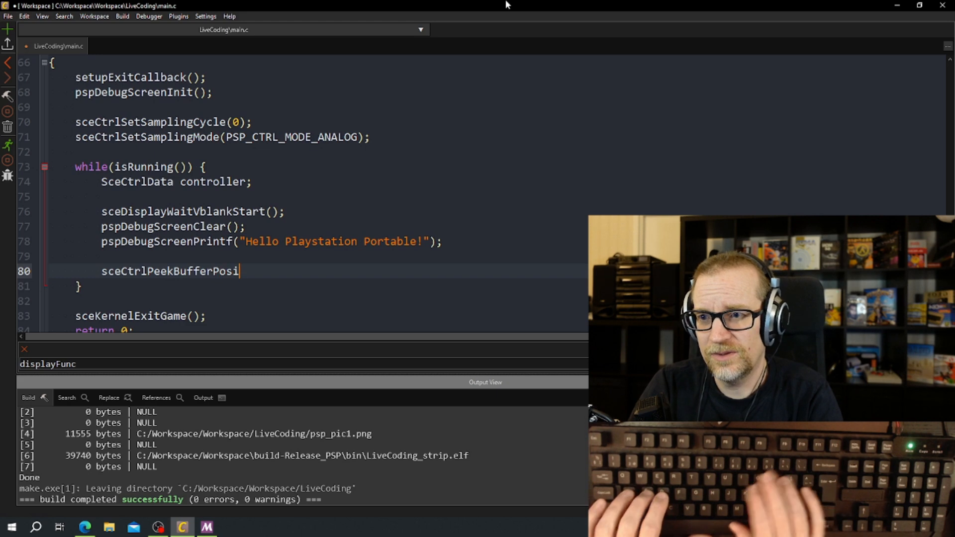
text(tive(&)
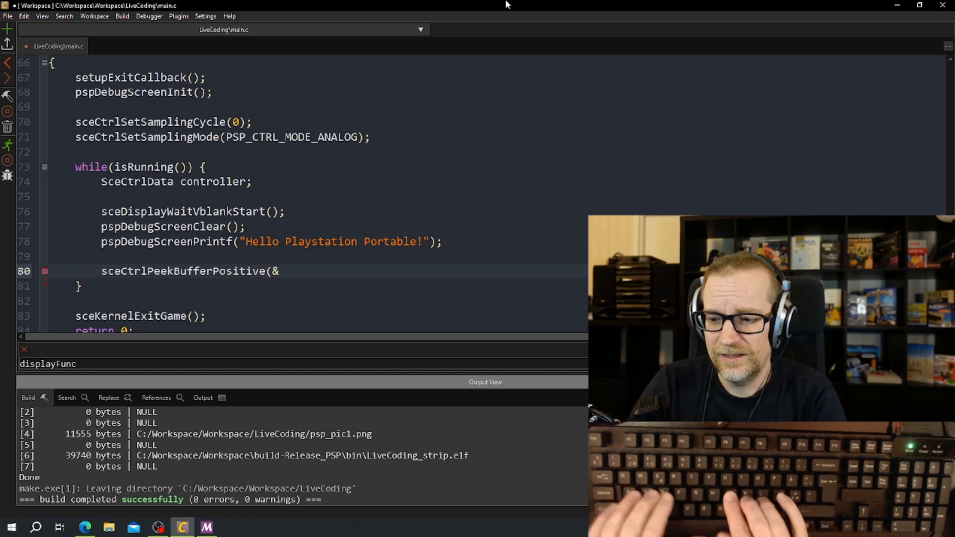
text(controller, 1)
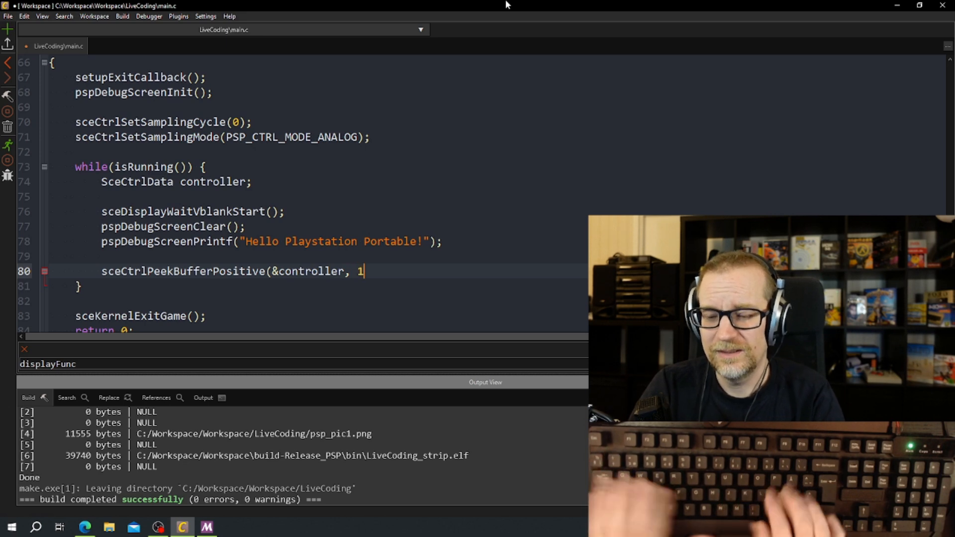
text();)
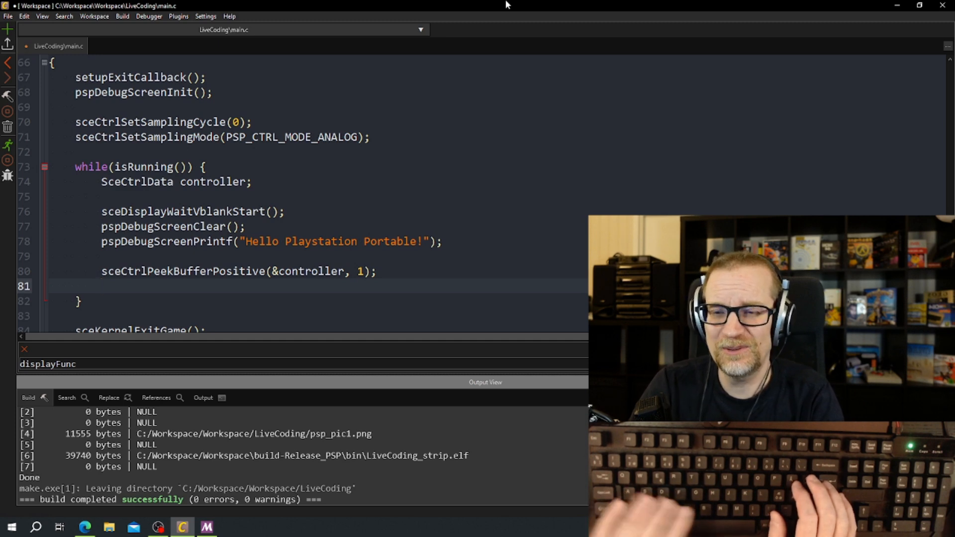
key(Return)
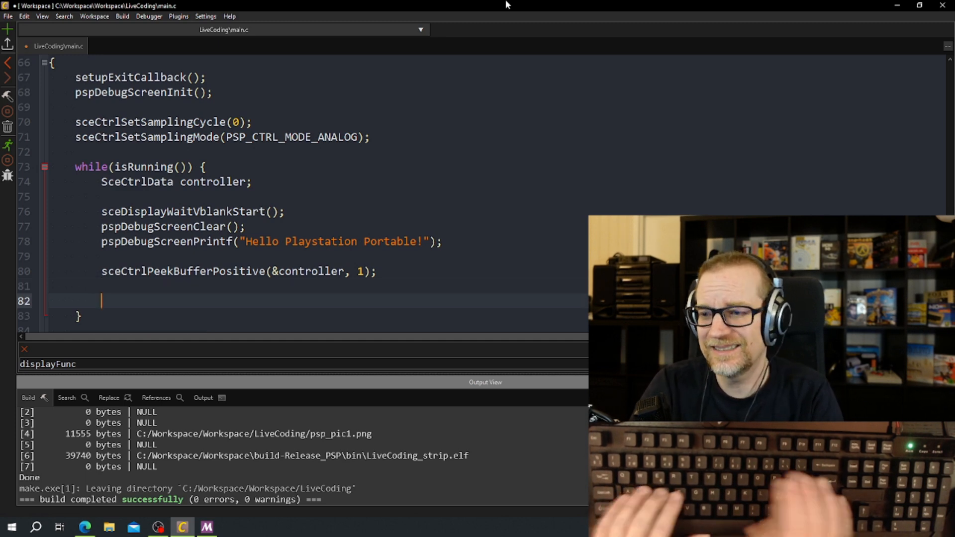
Add if( controller.Lx | controller.Ly ) printing " Axes %d %d" with controller.Lx and controller.Ly
text(if( controller.Lx | controller.Ly)
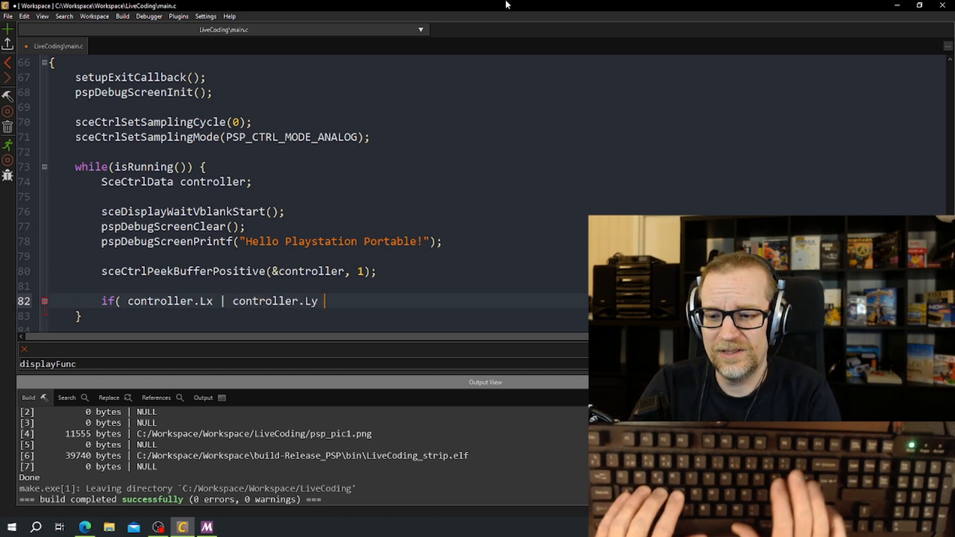
text() {)
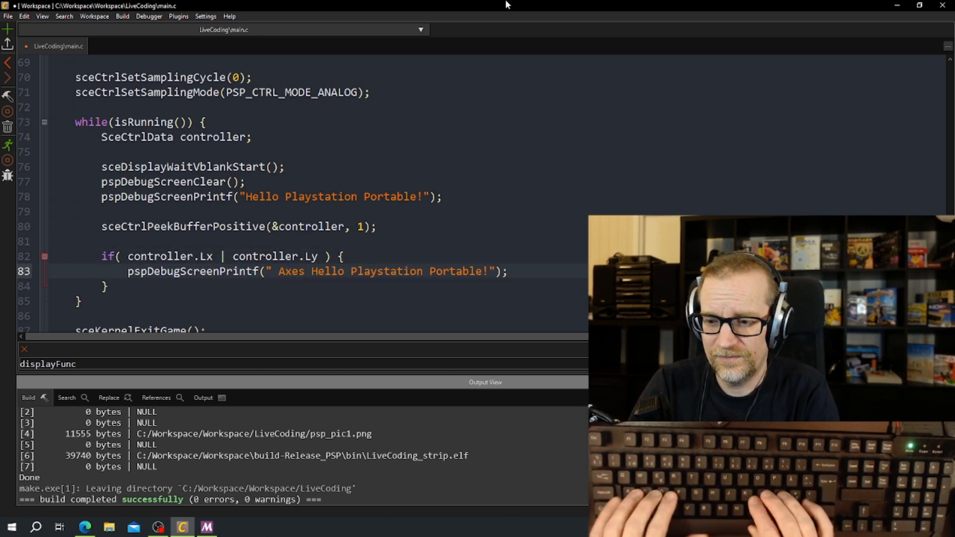
text(%d %d)
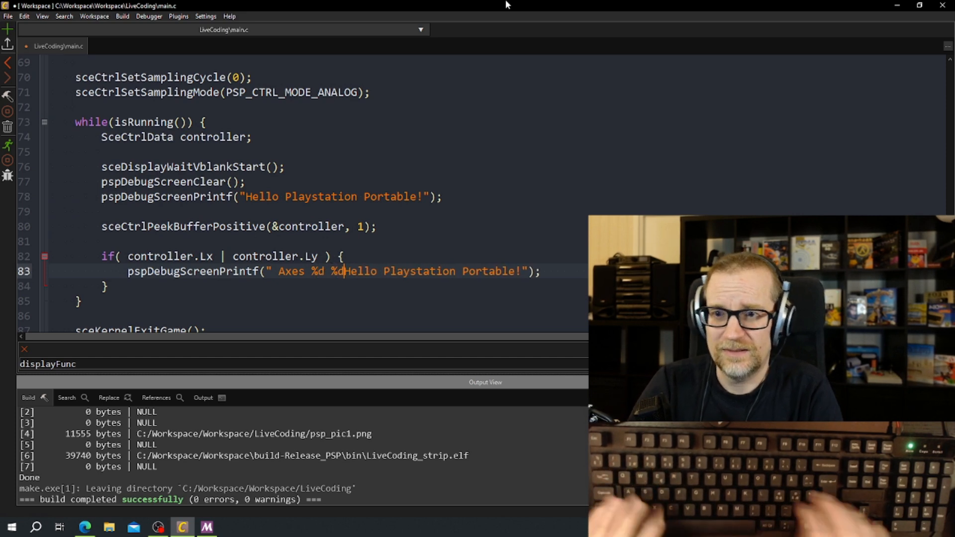
double_click(432, 271)
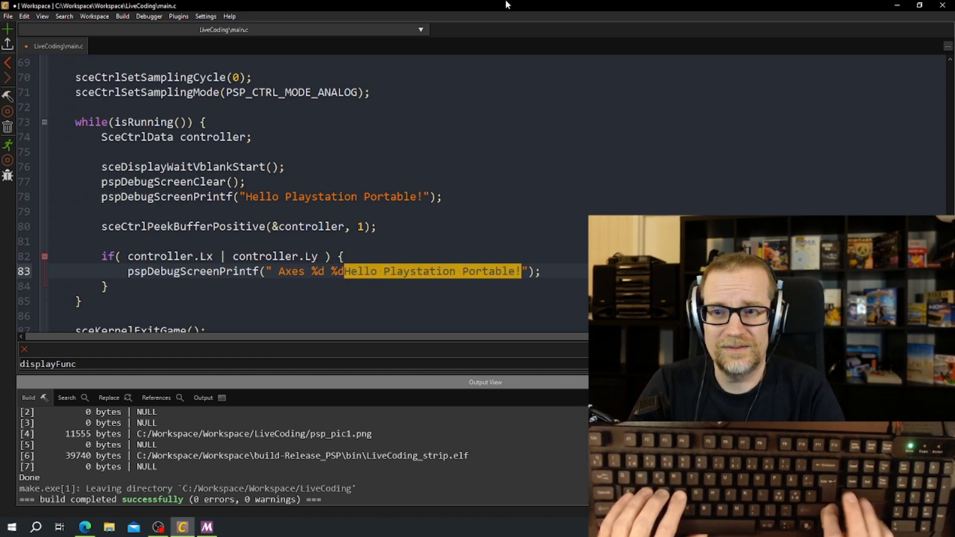
key(Delete)
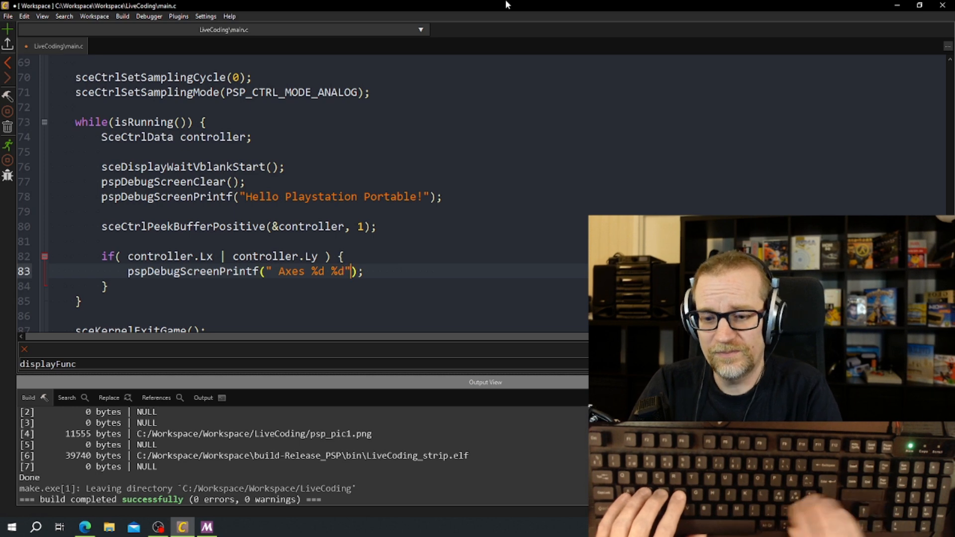
text(,)
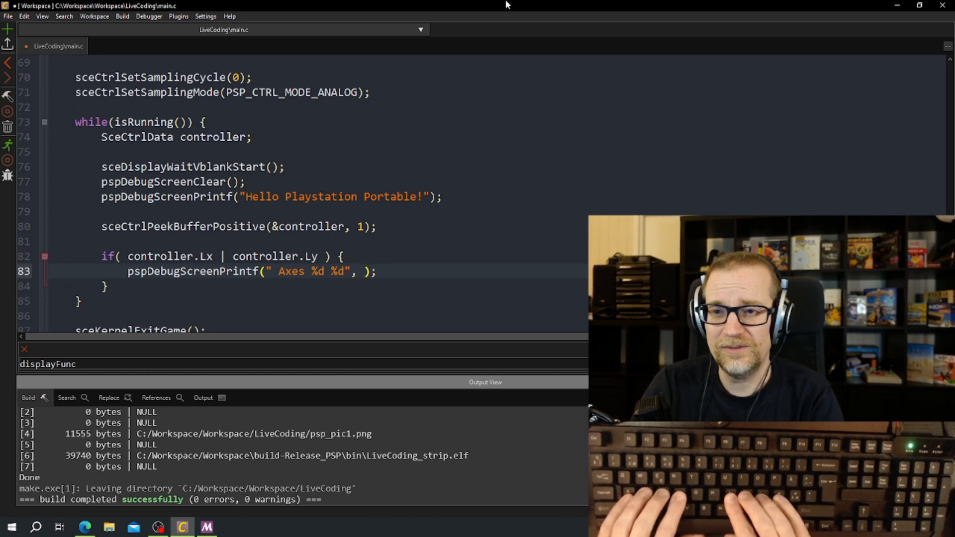
text(controller.Lx,)
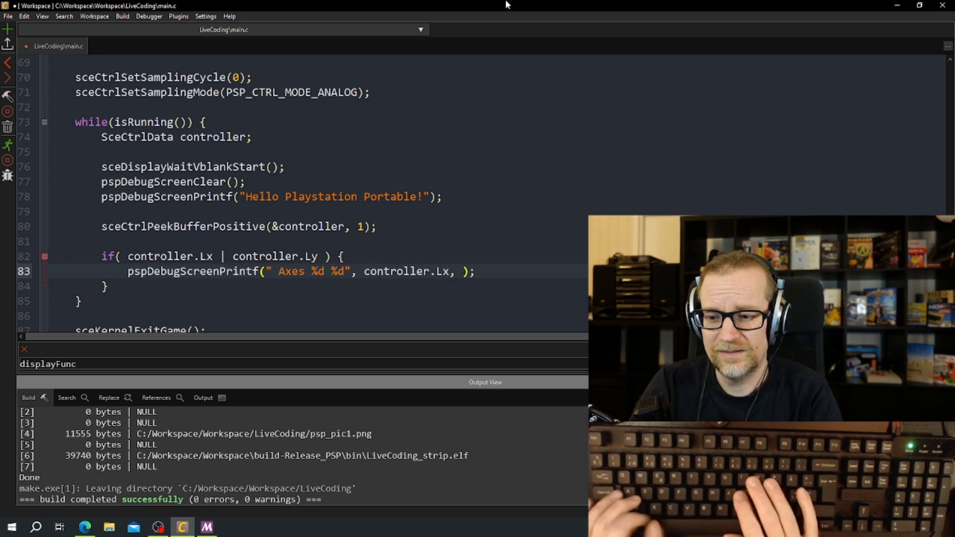
text(controller.)
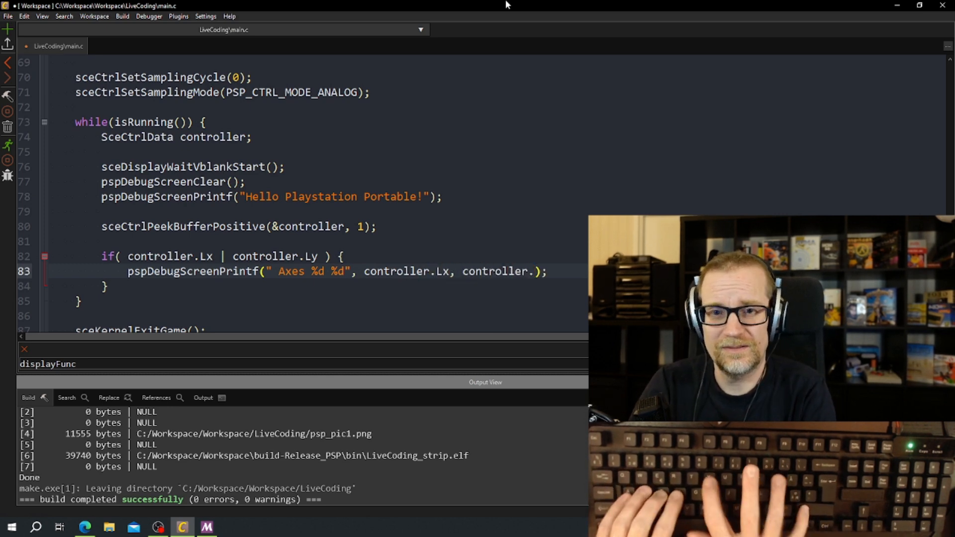
text(Ly)
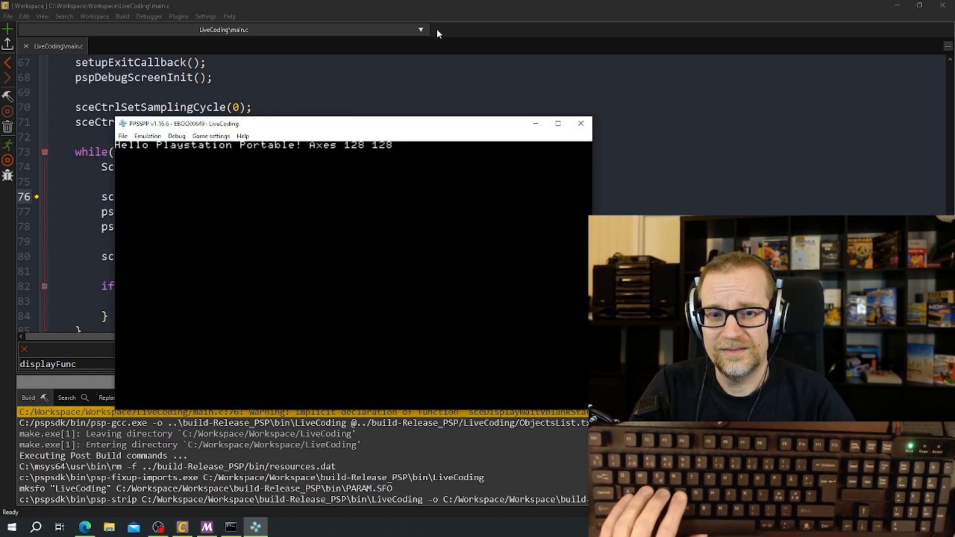
mouse_move(461, 221)
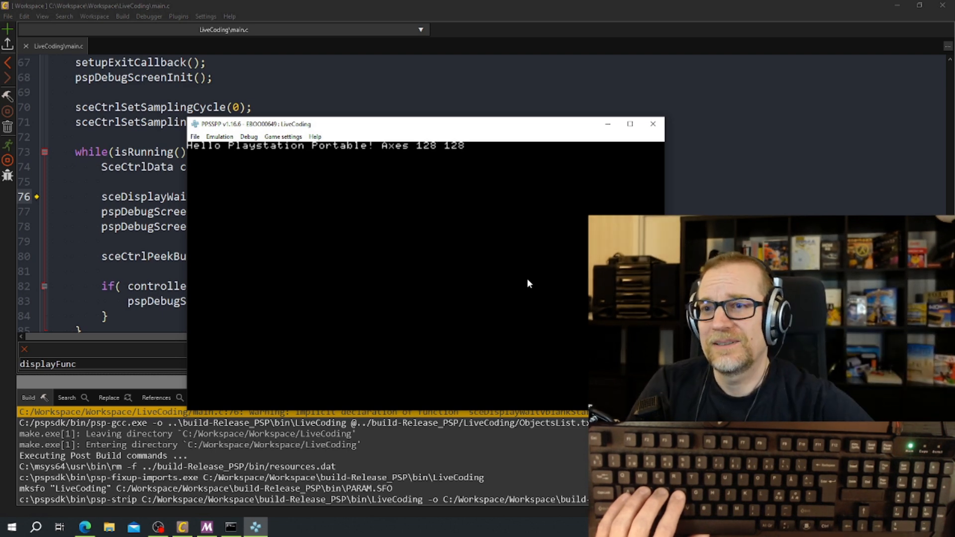
Browse PPSSPP's Game settings and More settings, return to the game, then close the emulator
click(282, 136)
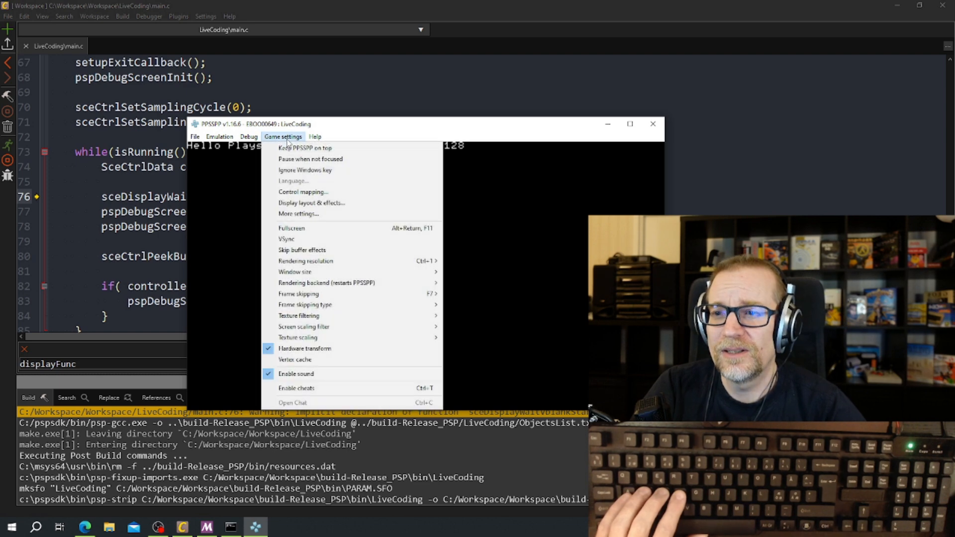
click(299, 213)
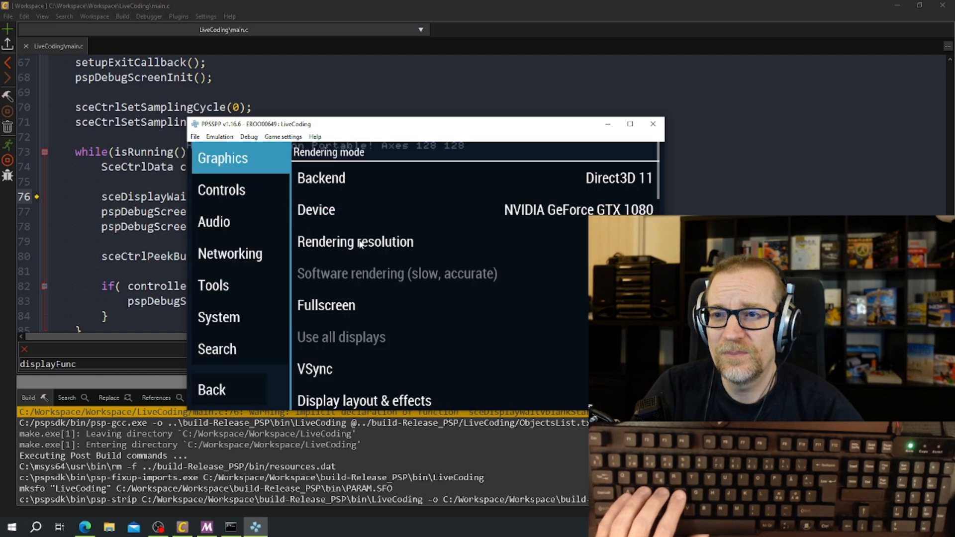
click(221, 190)
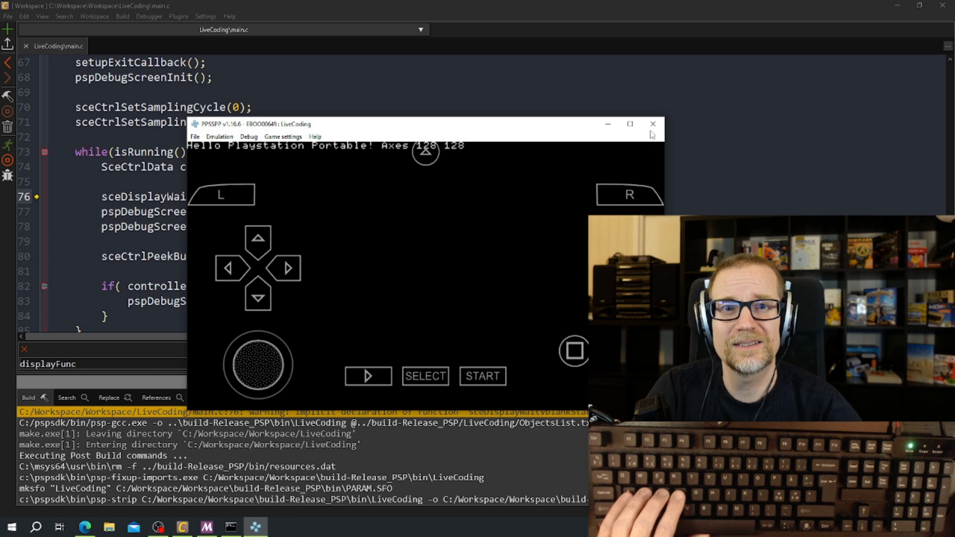
click(652, 123)
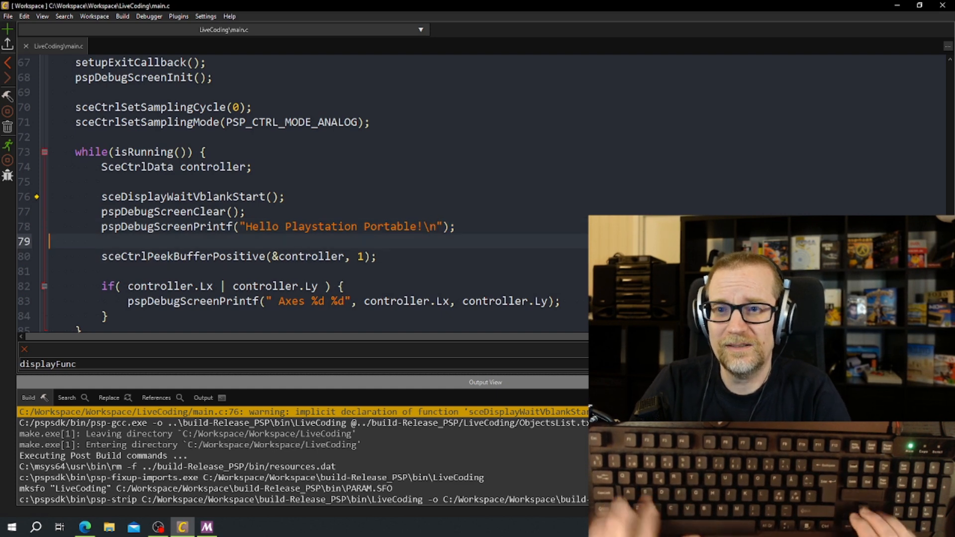
Add if( controller.Buttons & PSP_CTRL_START ) printing "Start"
scroll(down, 3)
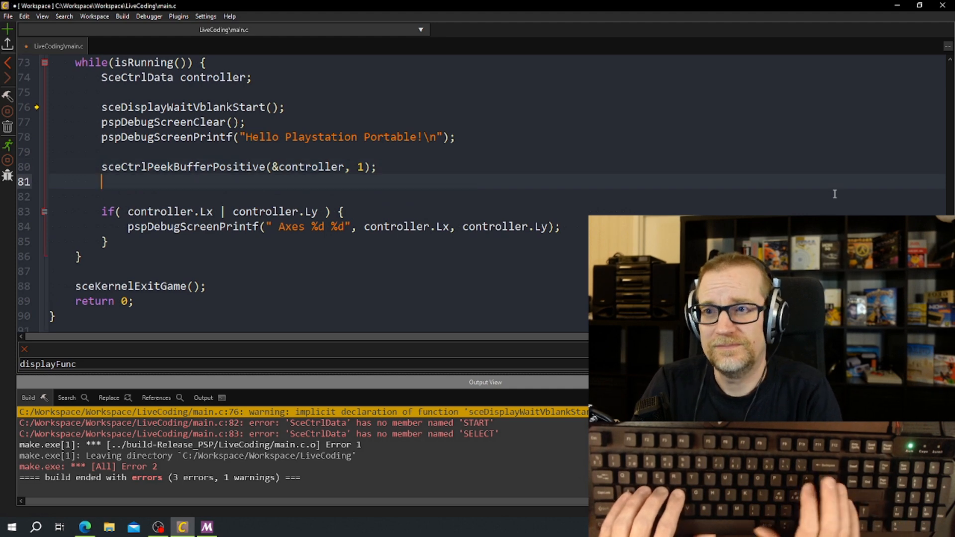
text(if( controller.Bu)
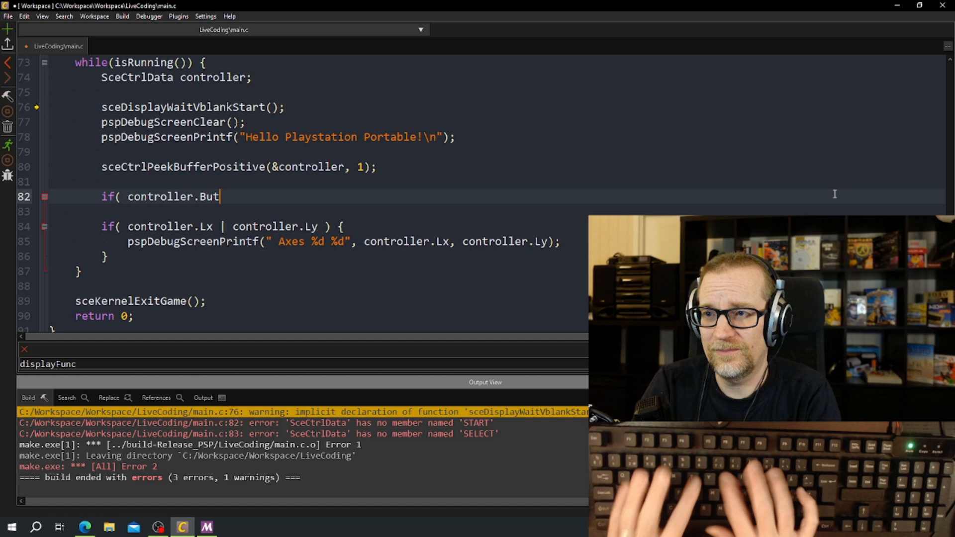
text(tons &)
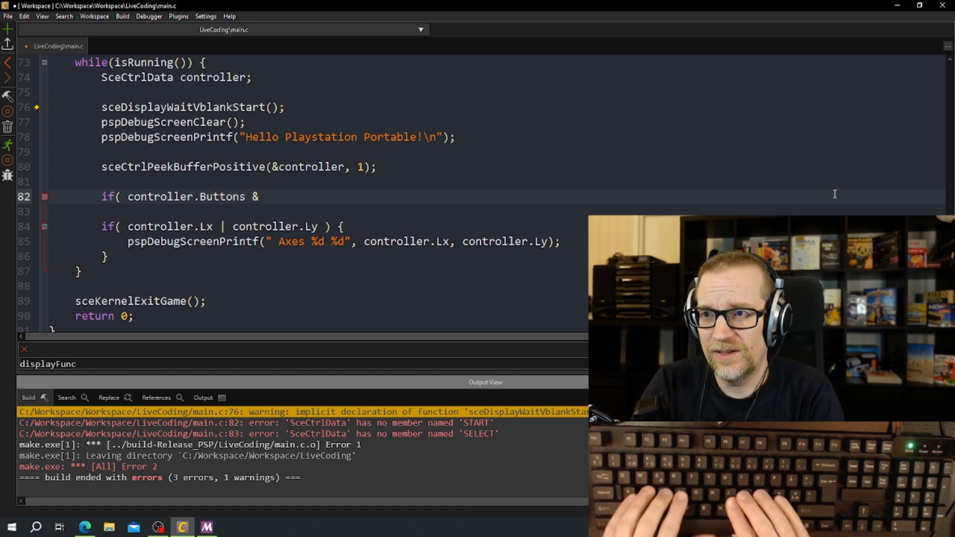
text(PSP_CT)
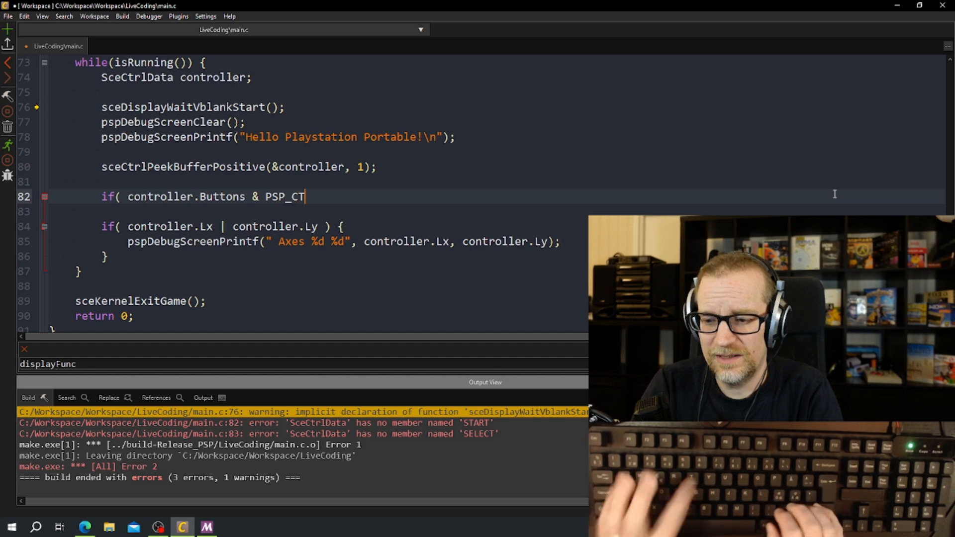
text(RL_START ))
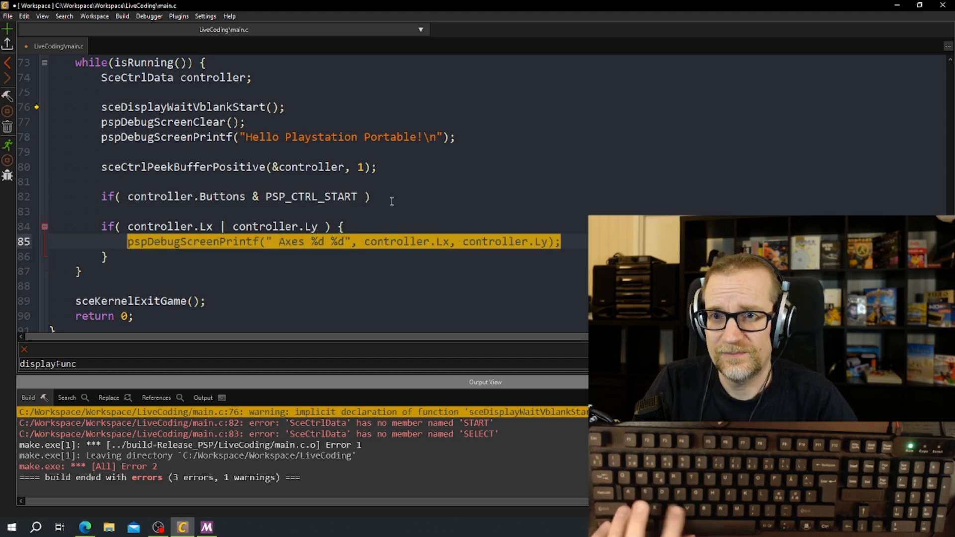
text(pspDebugScreenPrintf(" Axes %d %d", controller.Lx, control)
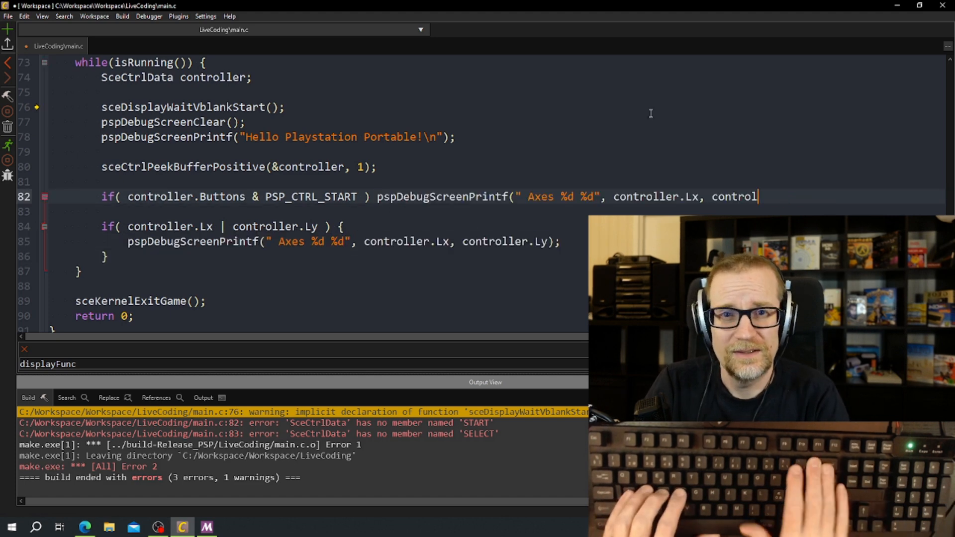
text(St)
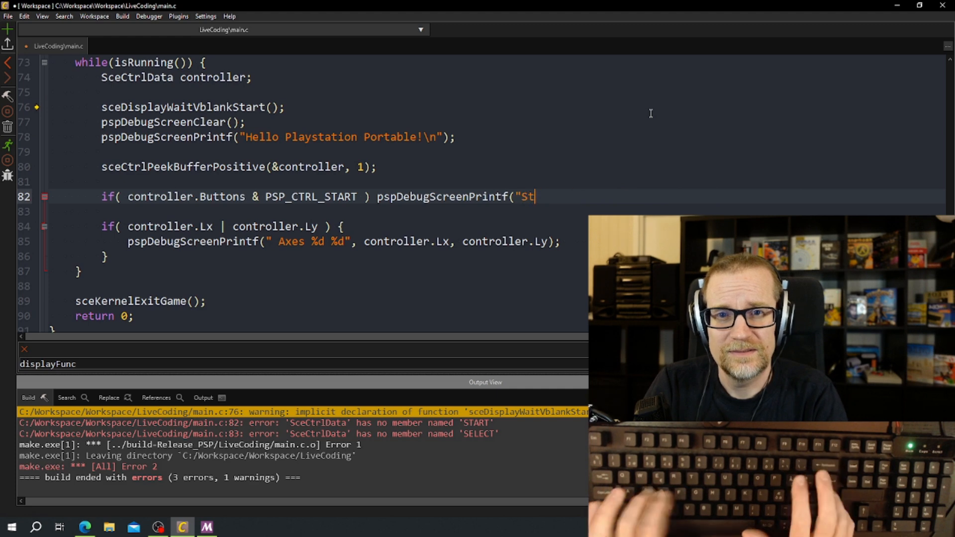
text(art");)
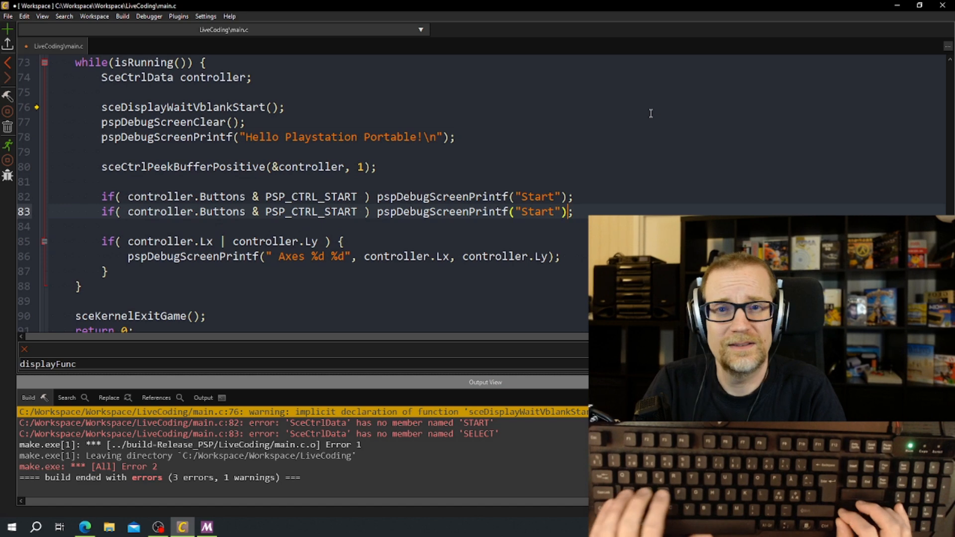
Duplicate the button check for Select, Left and Right with matching labels
text(Seclt)
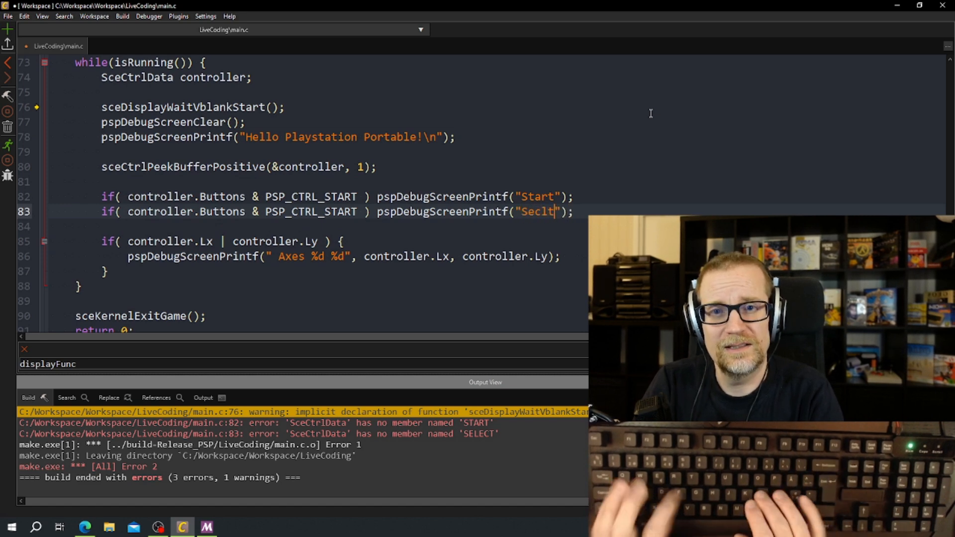
text(Select)
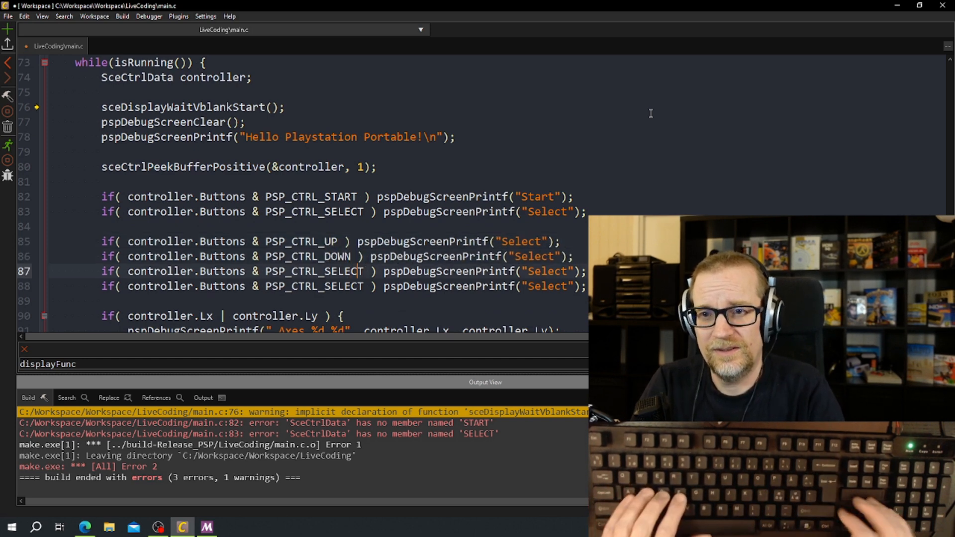
text(LEFT)
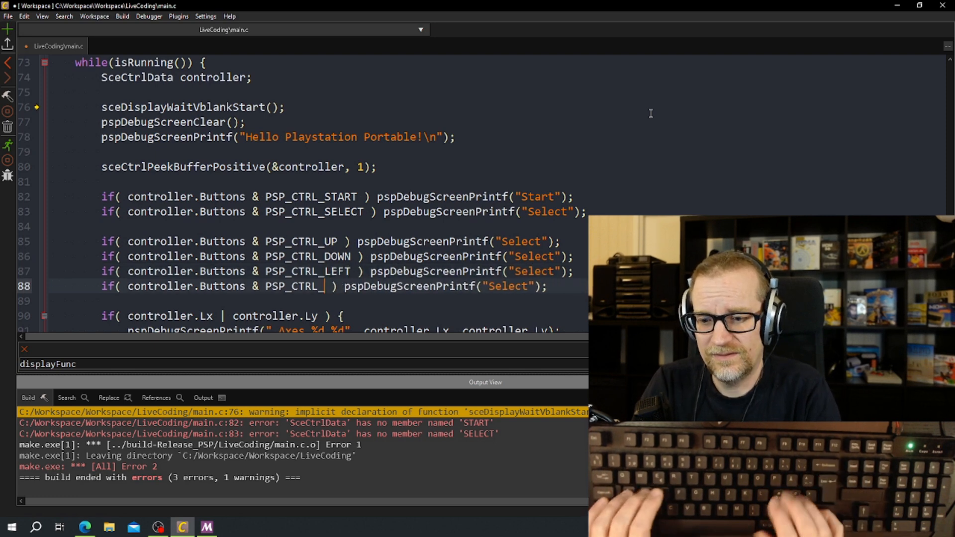
text(RIGHT)
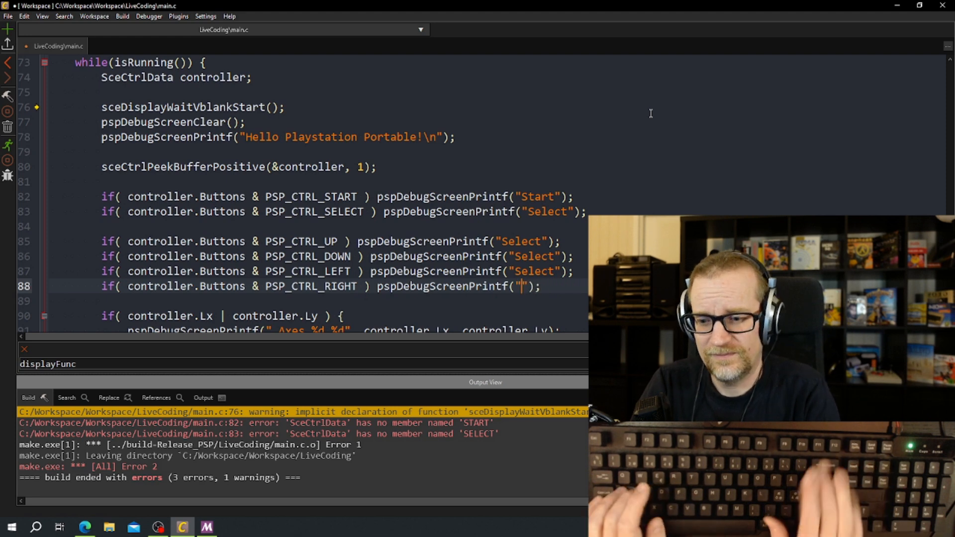
text(Right)
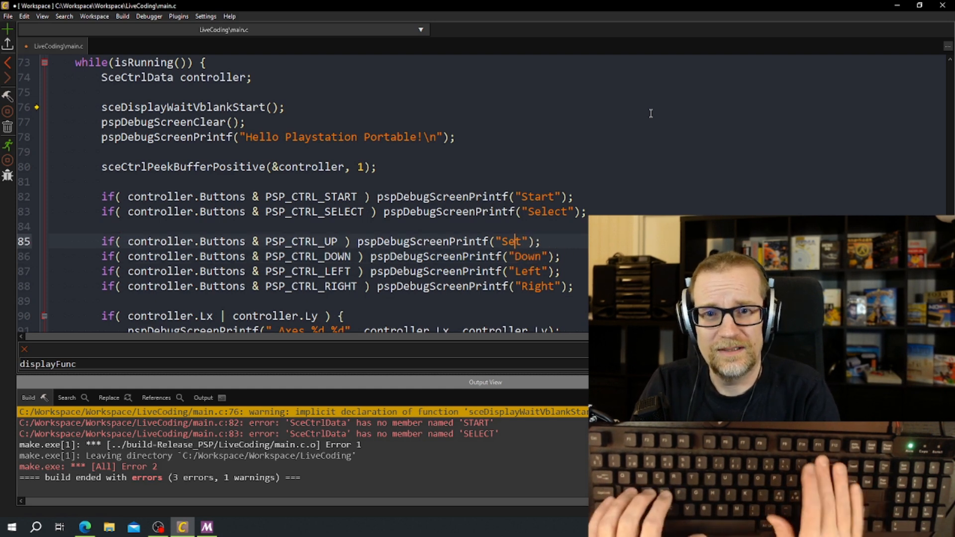
Convert the second direction block into TRIANGLE, SQUARE, CIRCLE and CROSS checks with matching labels
text(Up)
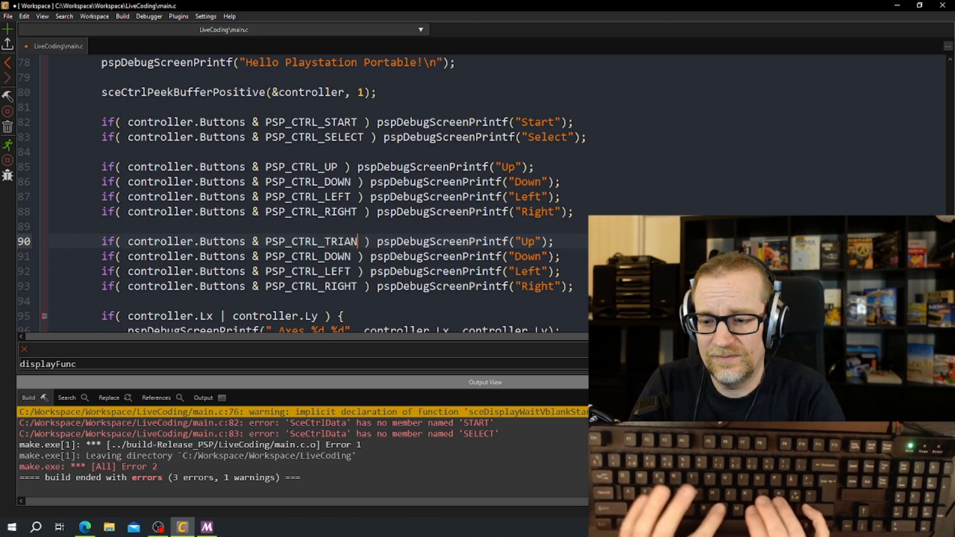
text(LG)
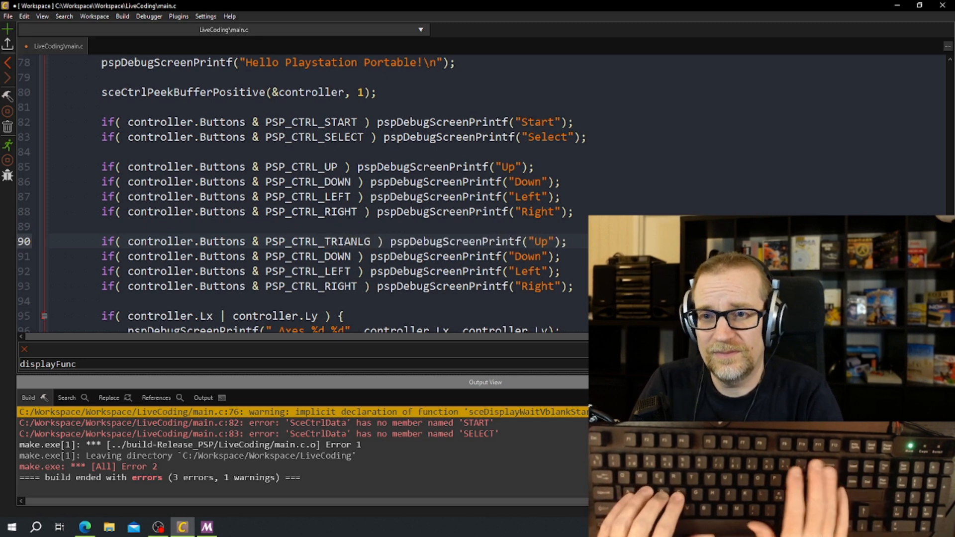
key(Backspace)
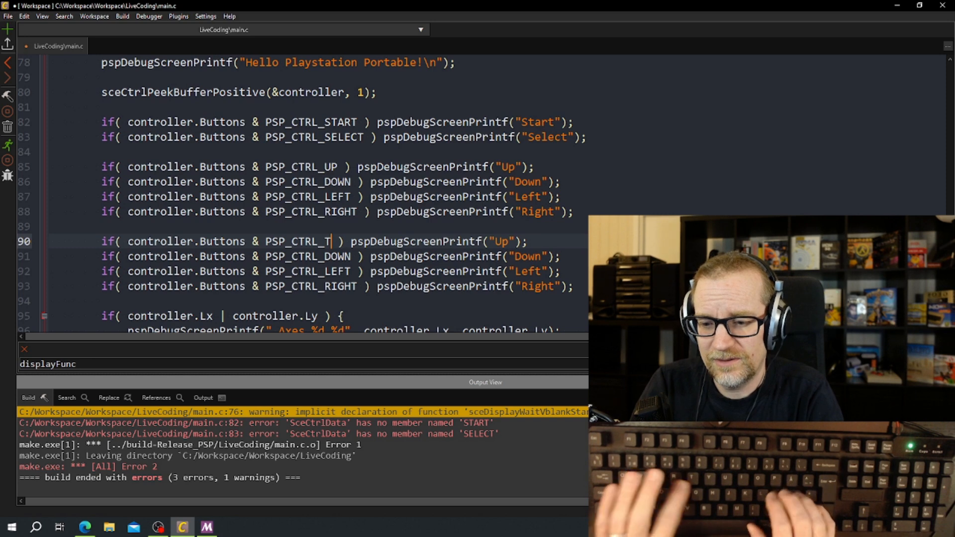
text(RIANGLE)
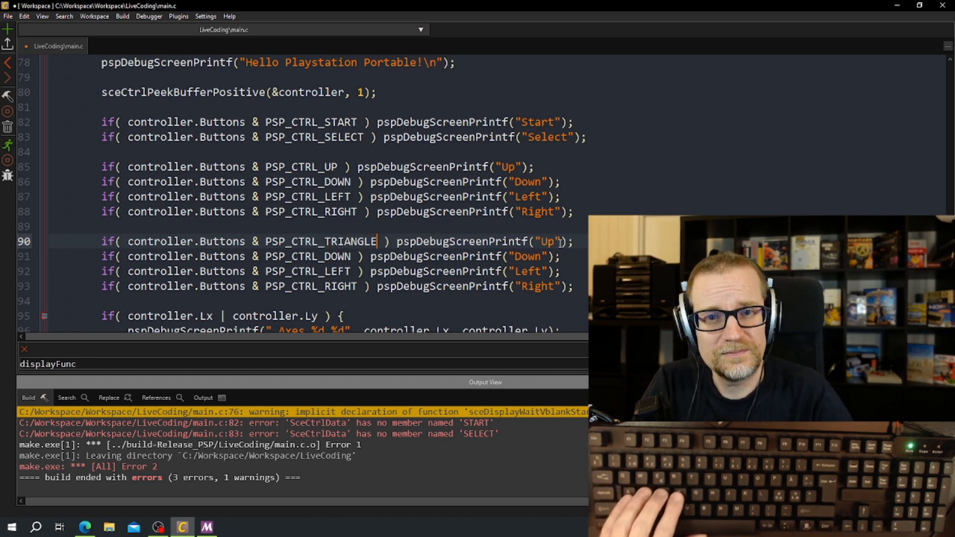
text(Triab)
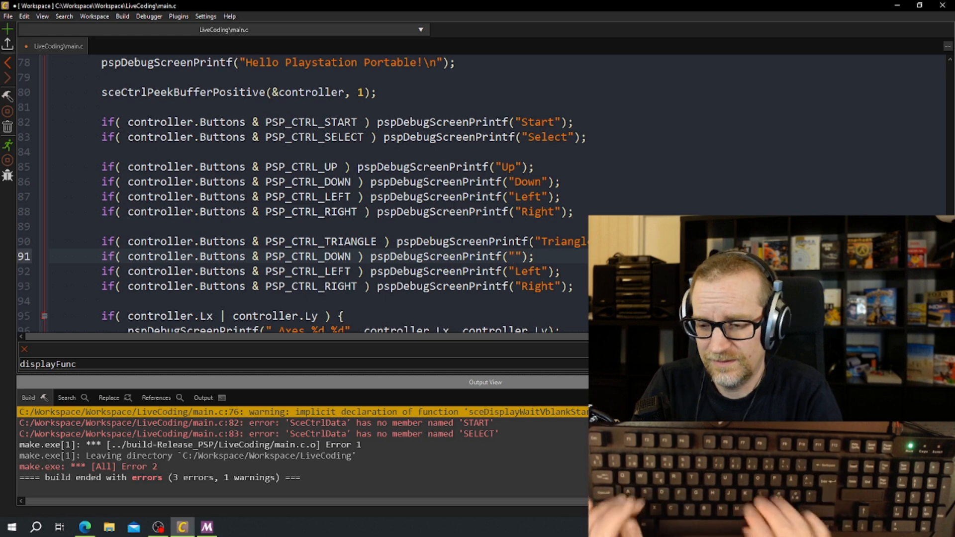
text(Square)
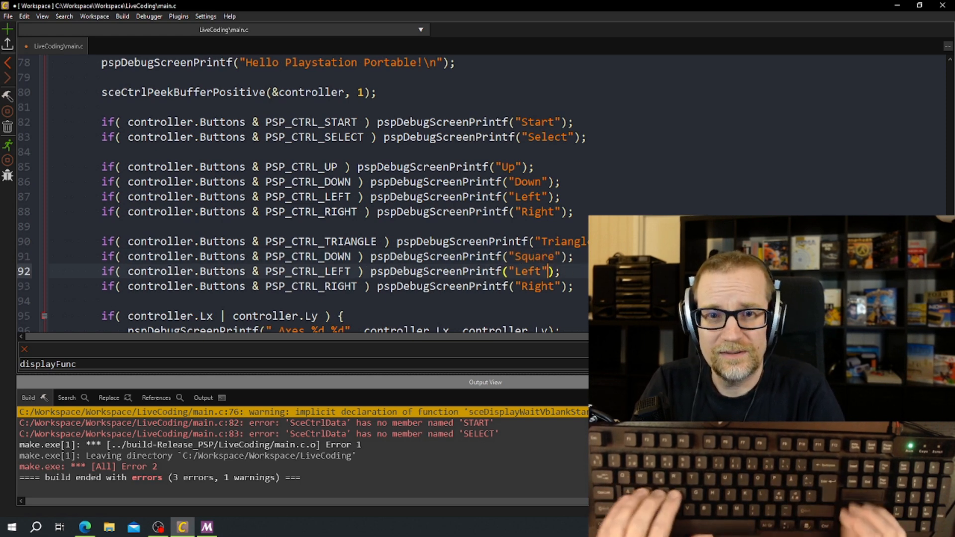
text(Cy)
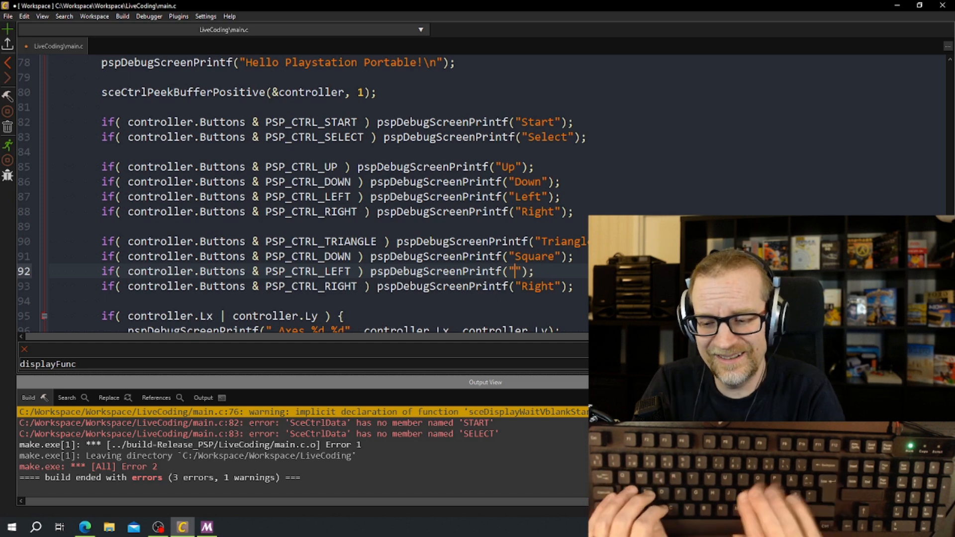
text(Circle)
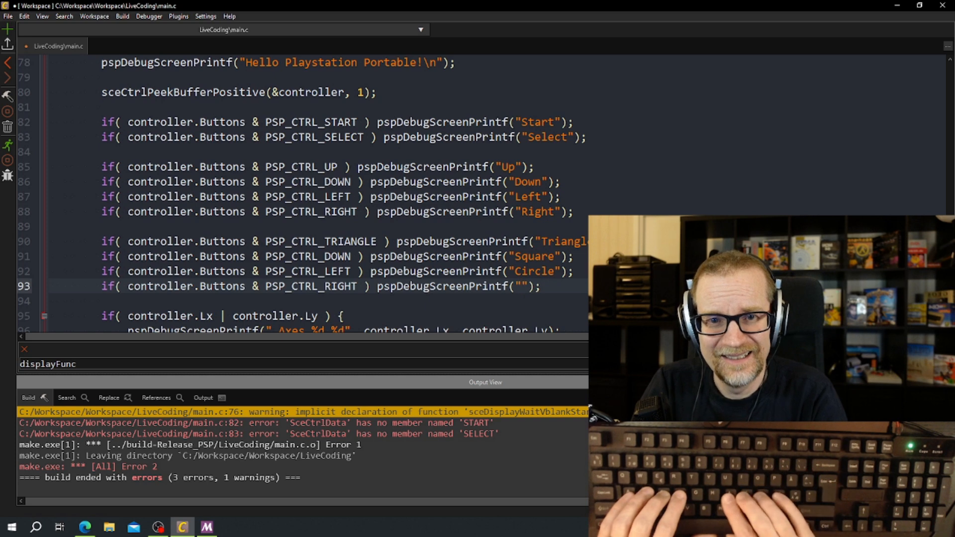
text(Cro)
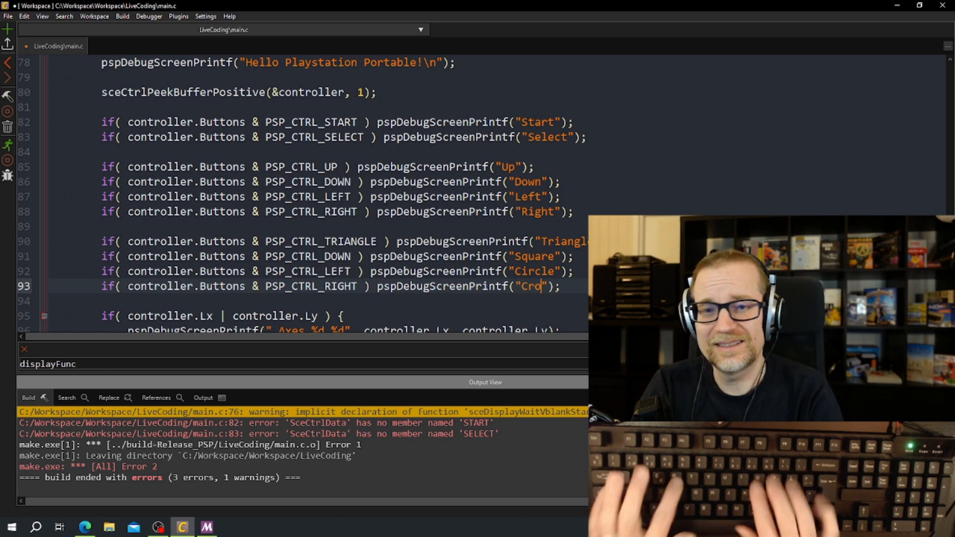
text(ss)
click(336, 271)
text(CIRC)
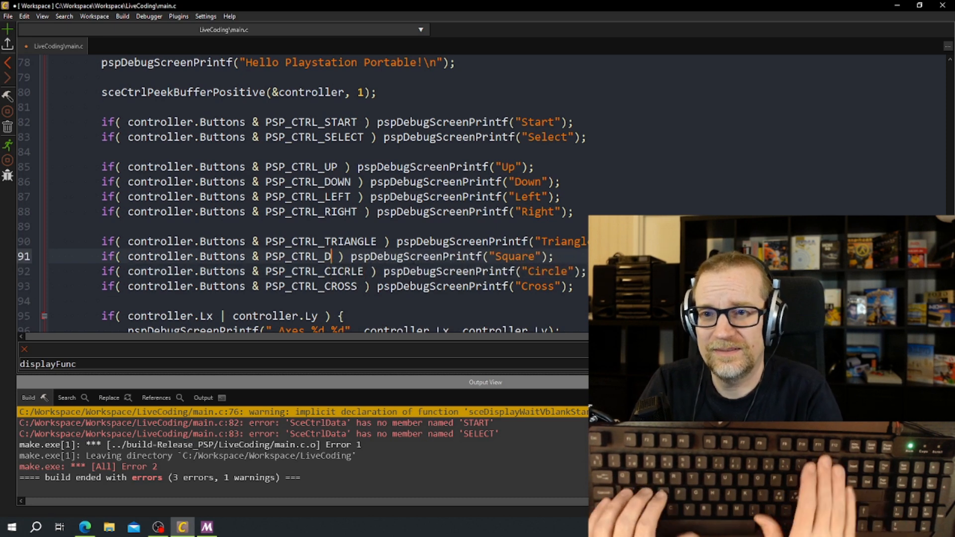
Finish PSP_CTRL_SQUARE, add a PSP_CTRL_RTRIGGER "Right" check, and fix the CICRLE typo
text(SQ)
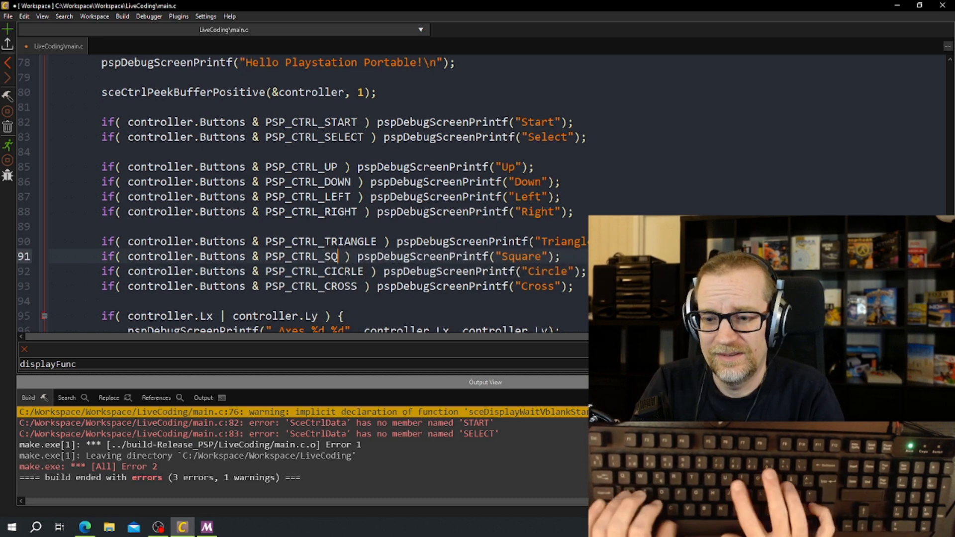
text(UARE)
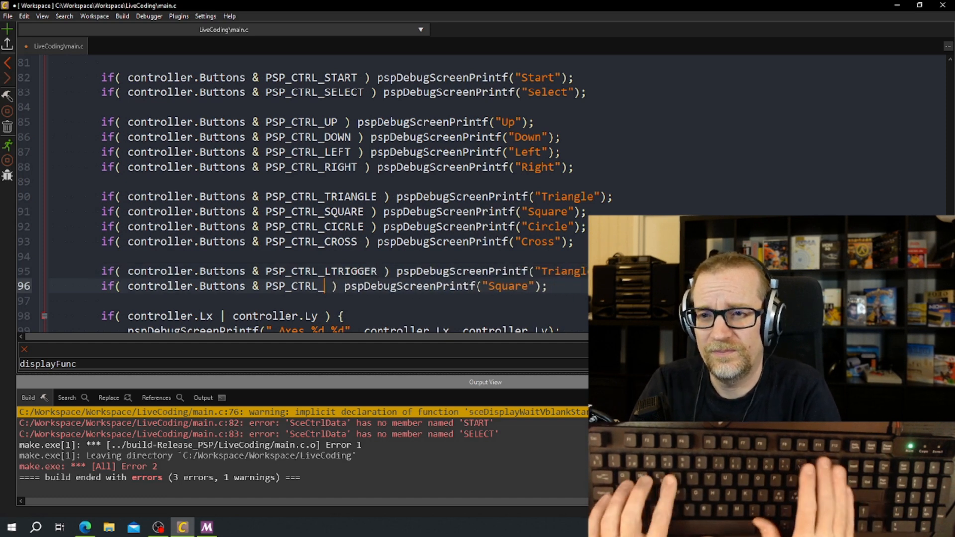
text(RTI)
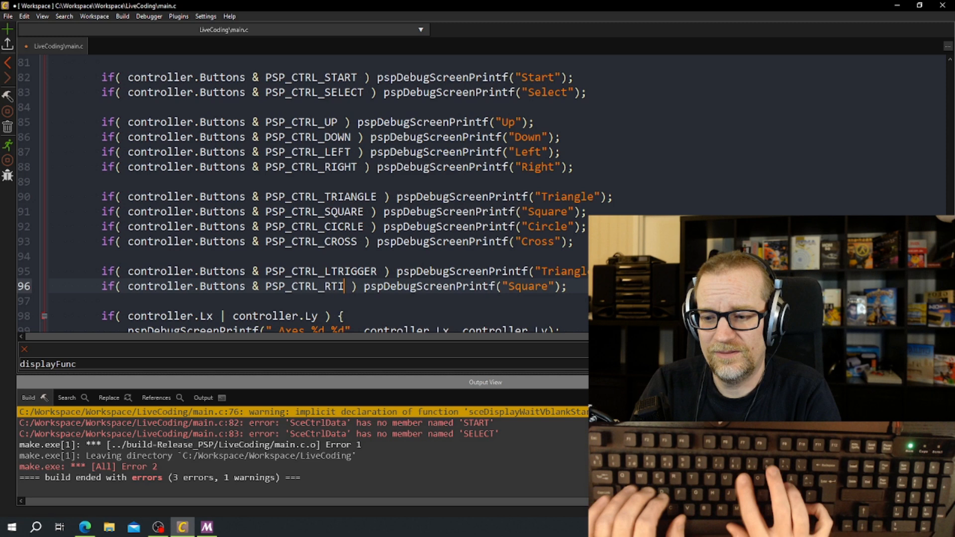
text(GGER)
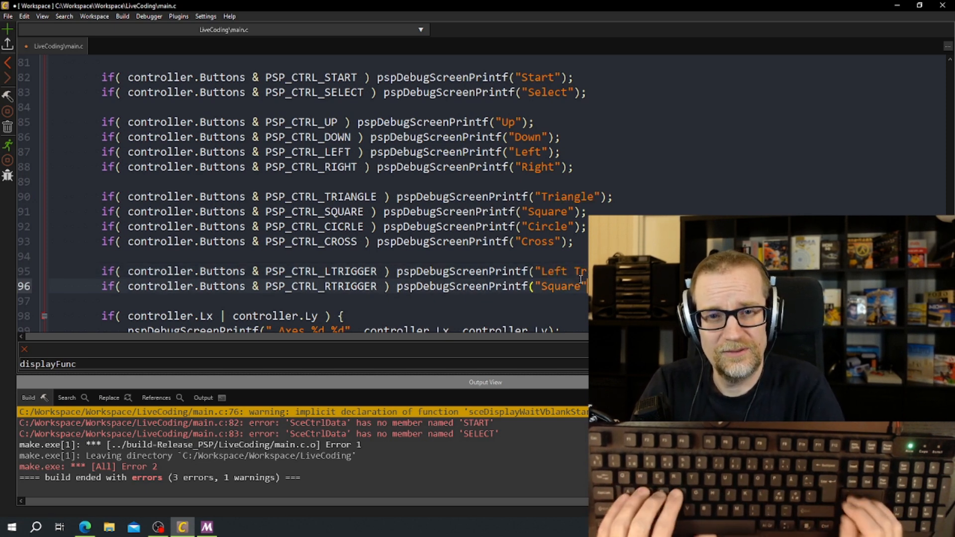
text(Right)
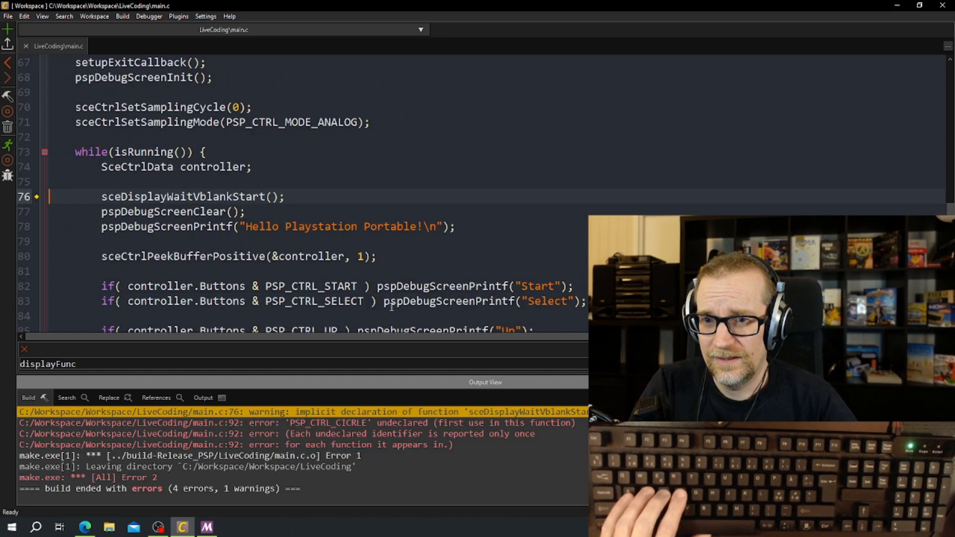
scroll(down, 3)
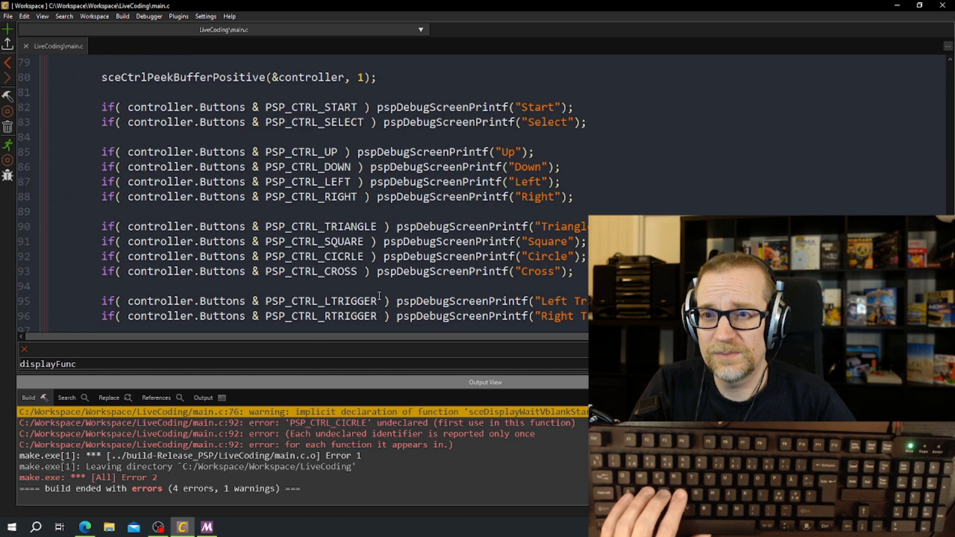
click(347, 255)
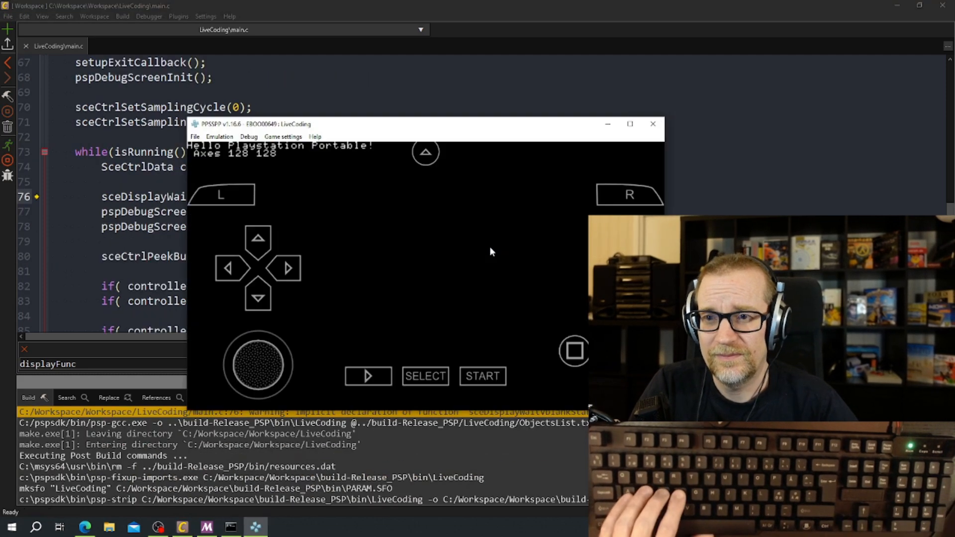
mouse_move(481, 269)
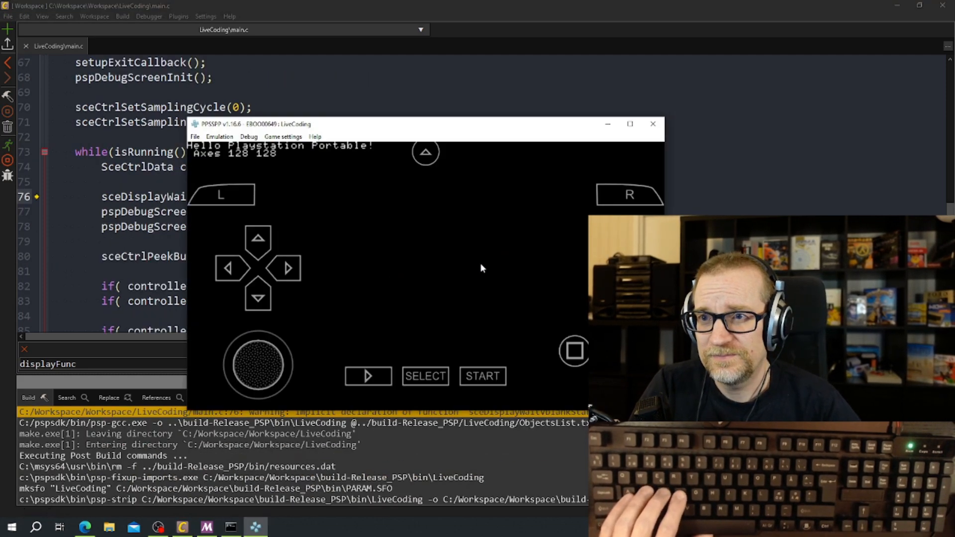
mouse_move(237, 197)
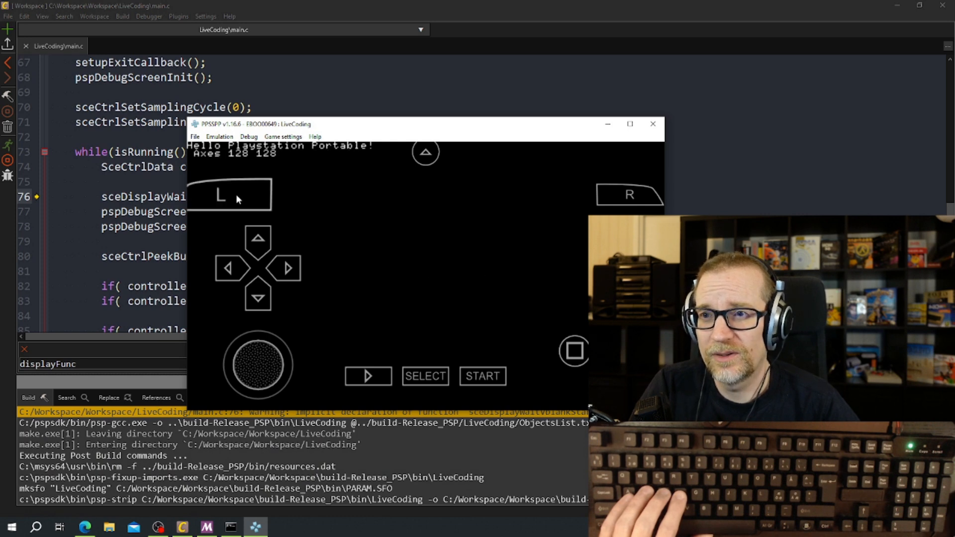
Test L trigger, D-pad Up and analog stick in PPSSPP ('Up', 'Axes 24 89'), then close it
click(220, 195)
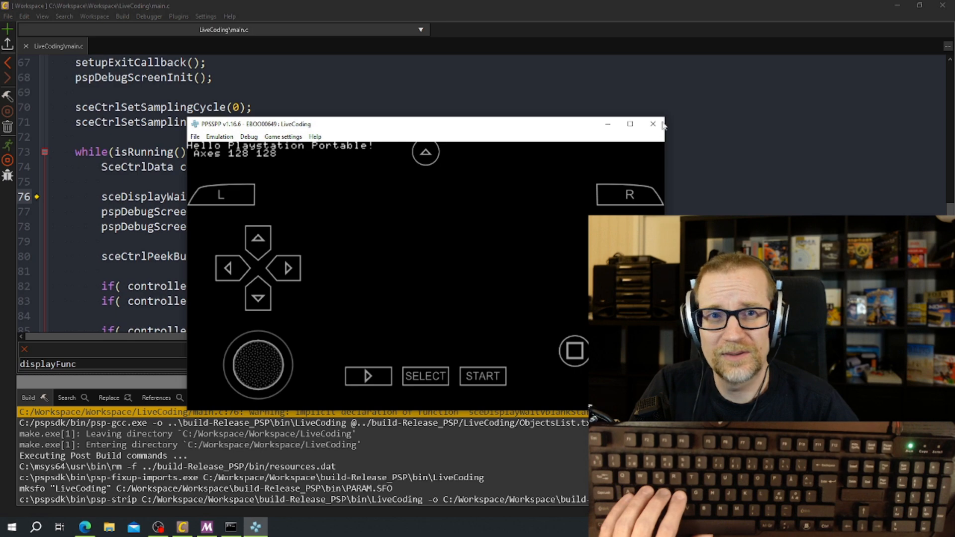
click(652, 124)
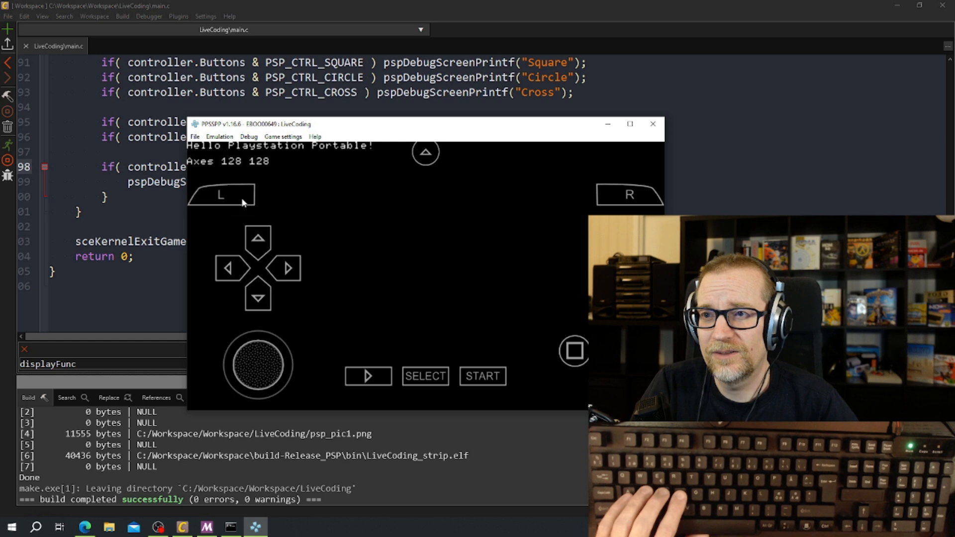
click(257, 237)
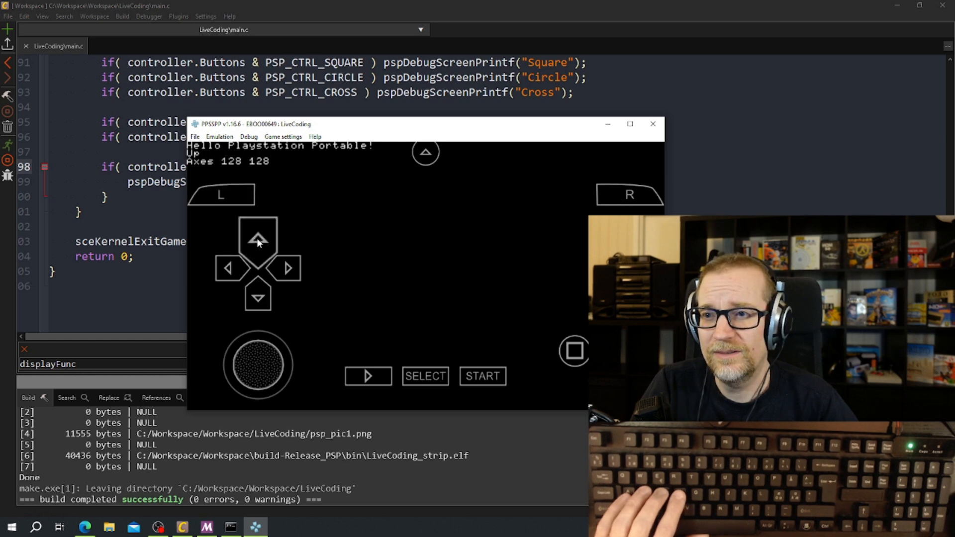
mouse_move(277, 274)
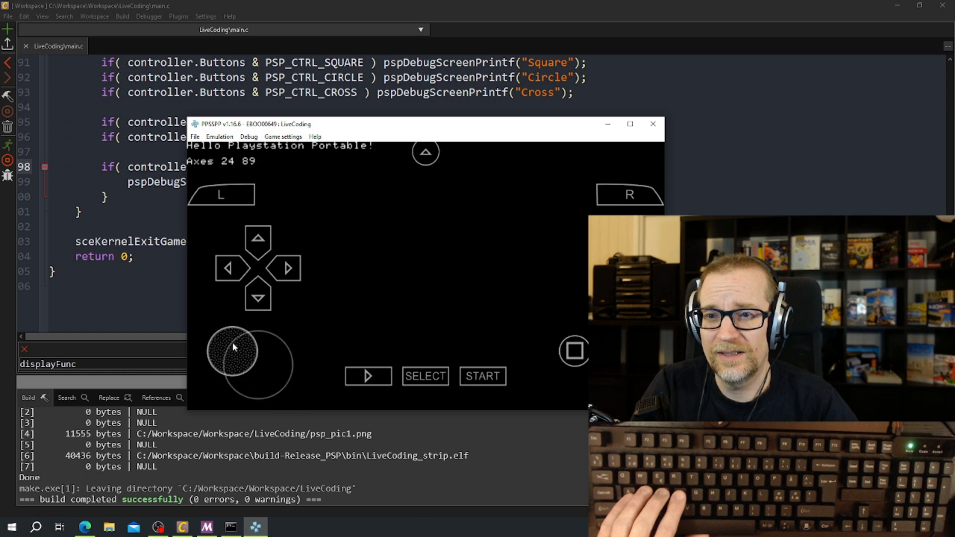
click(482, 376)
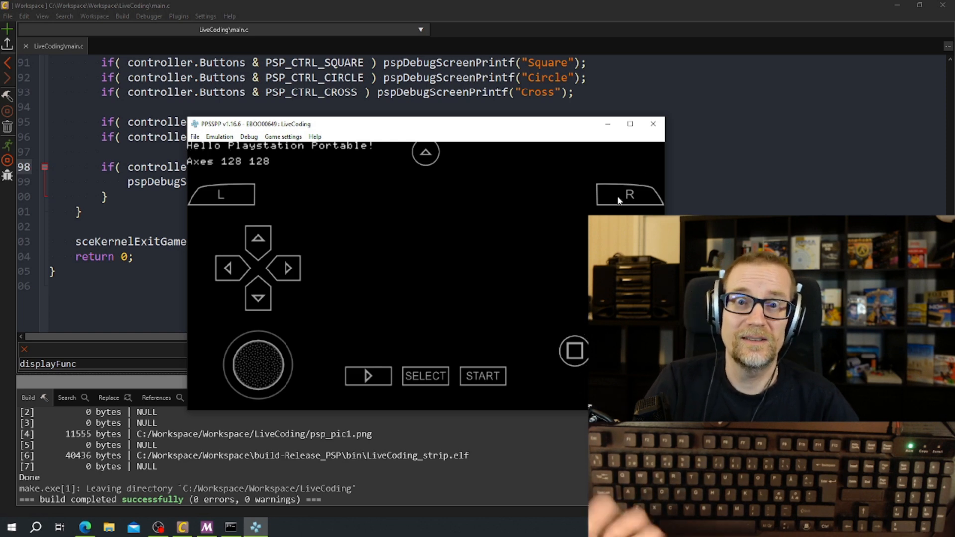
mouse_move(653, 125)
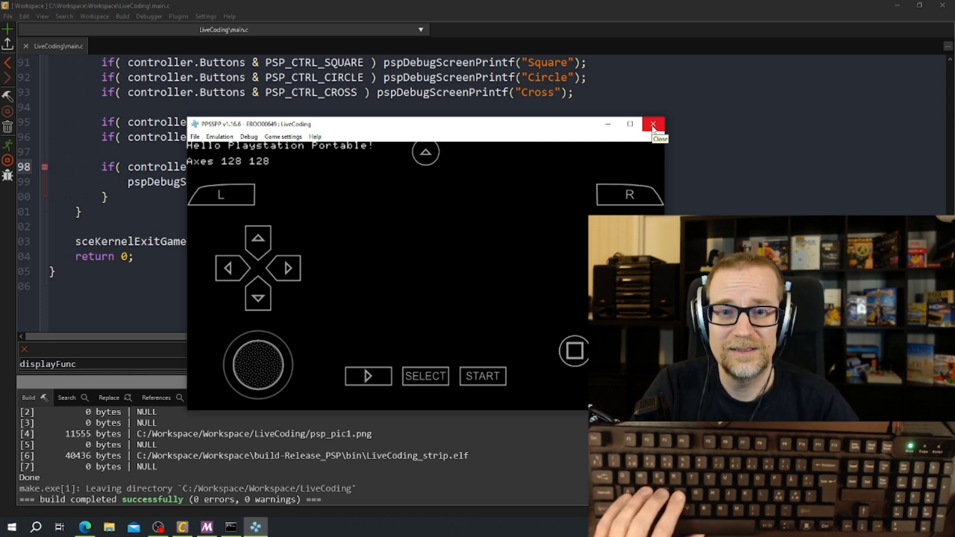
click(653, 124)
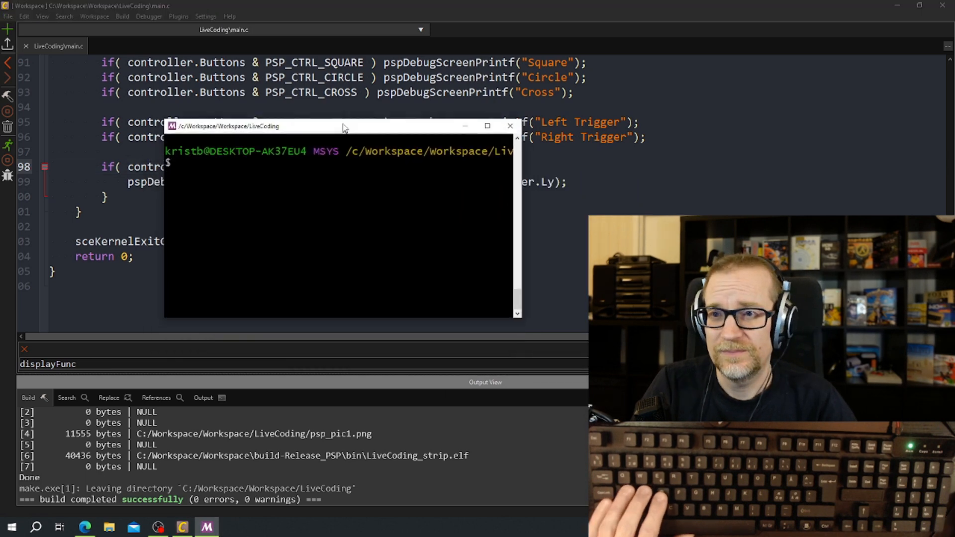
Show psp_build.sh with cat, run it, and select the undefined sceCtrlSetSamplingCycle reference
drag(344, 126, 344, 116)
text(cat psp_build.sh)
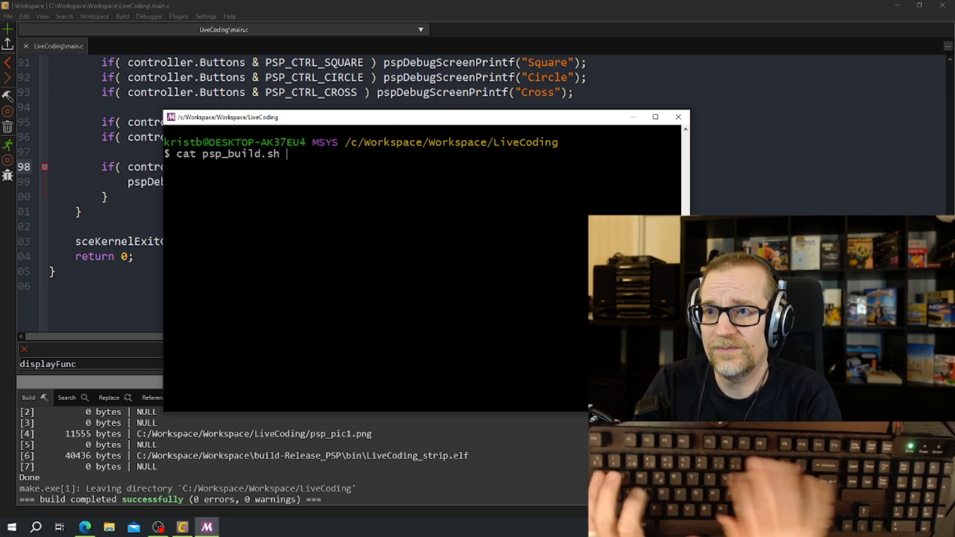
key(Return)
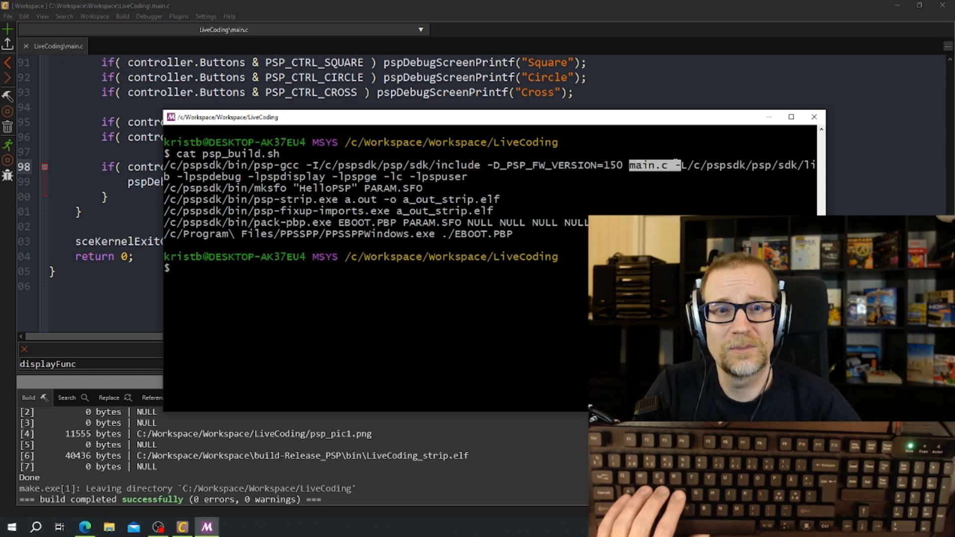
text(. ./psp_)
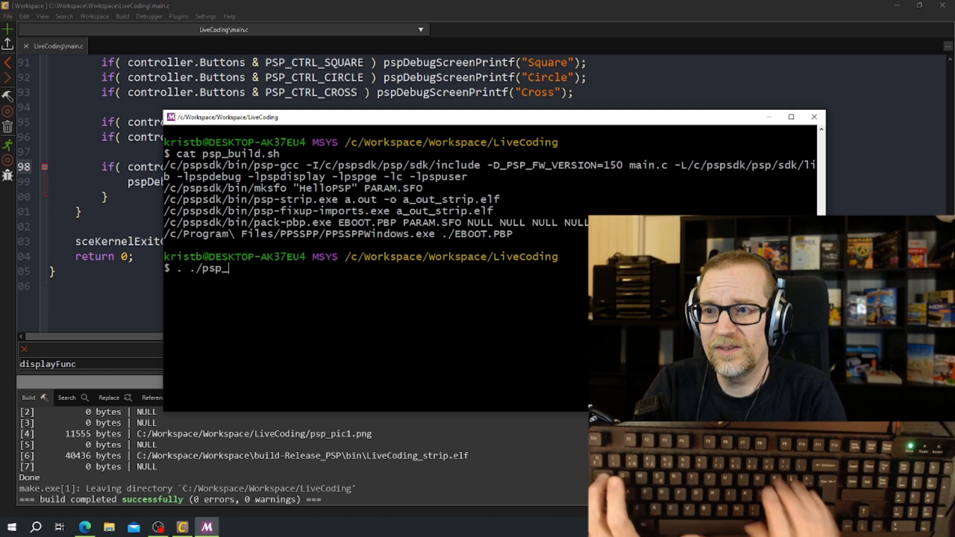
key(Return)
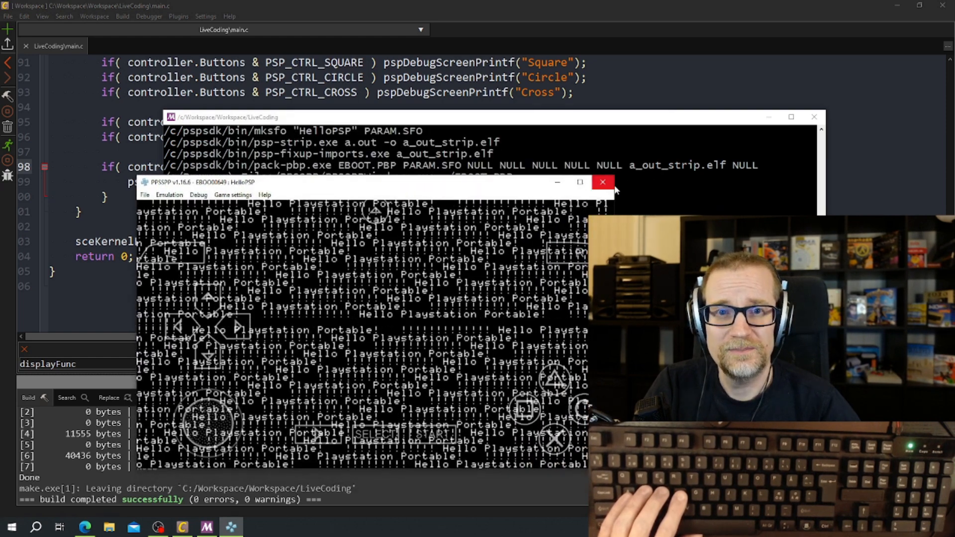
click(602, 182)
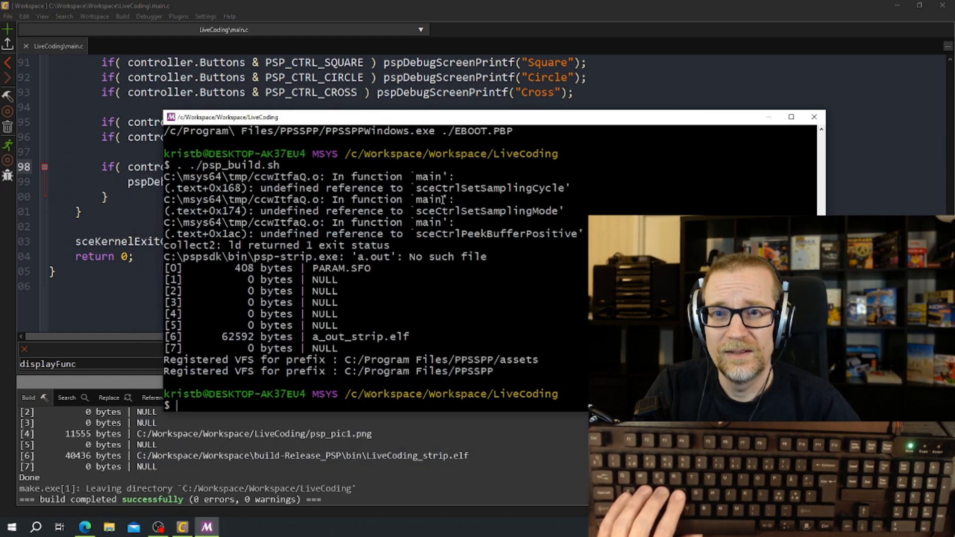
double_click(491, 187)
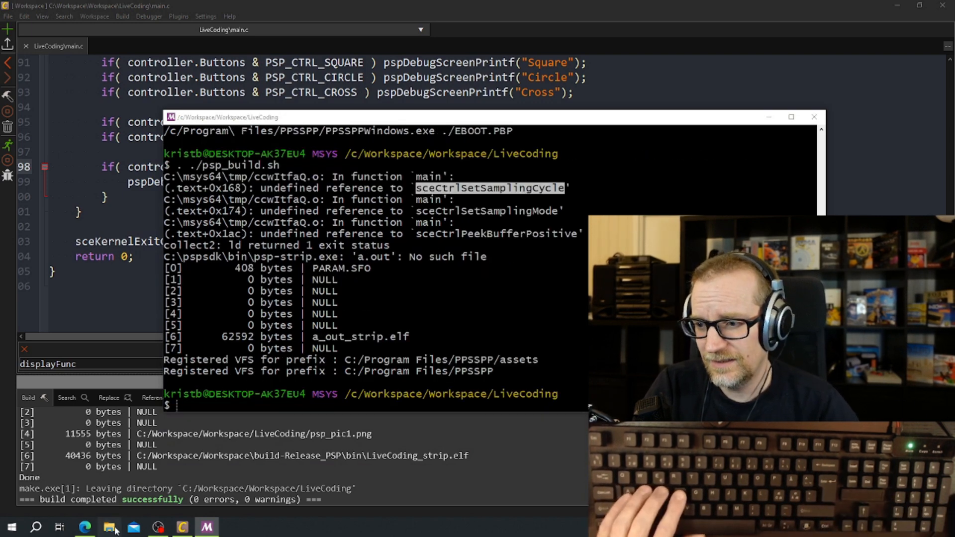
Open psp_make.sh from Workspace\LiveCoding in Notepad
click(109, 527)
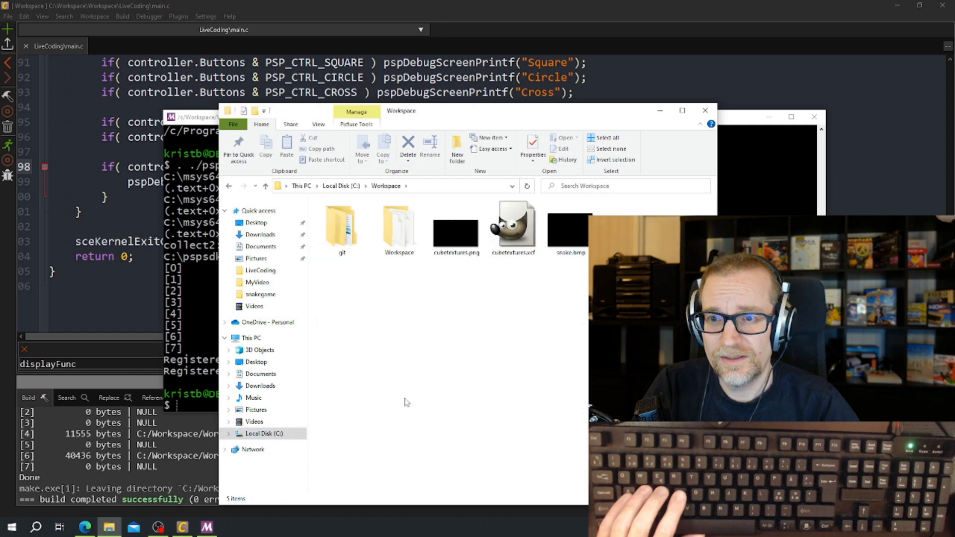
double_click(399, 223)
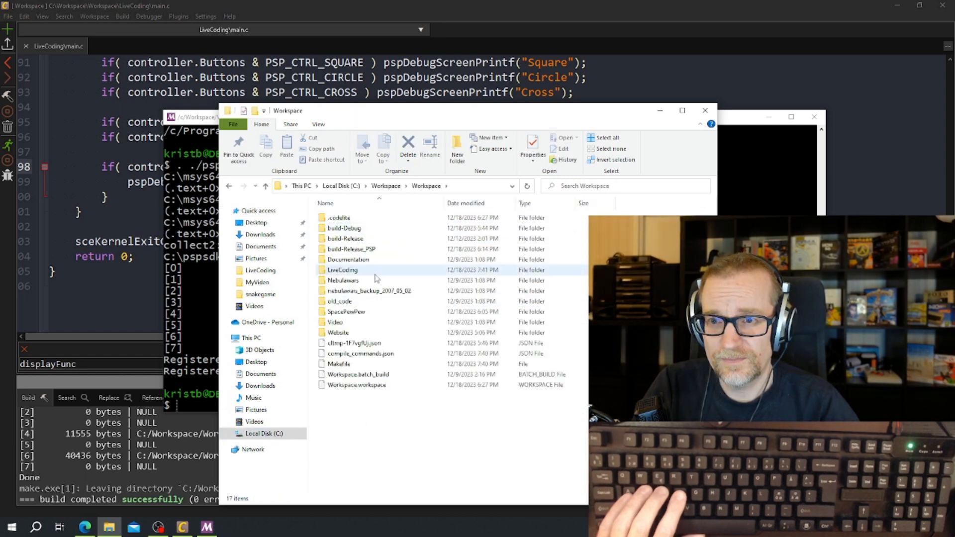
double_click(342, 270)
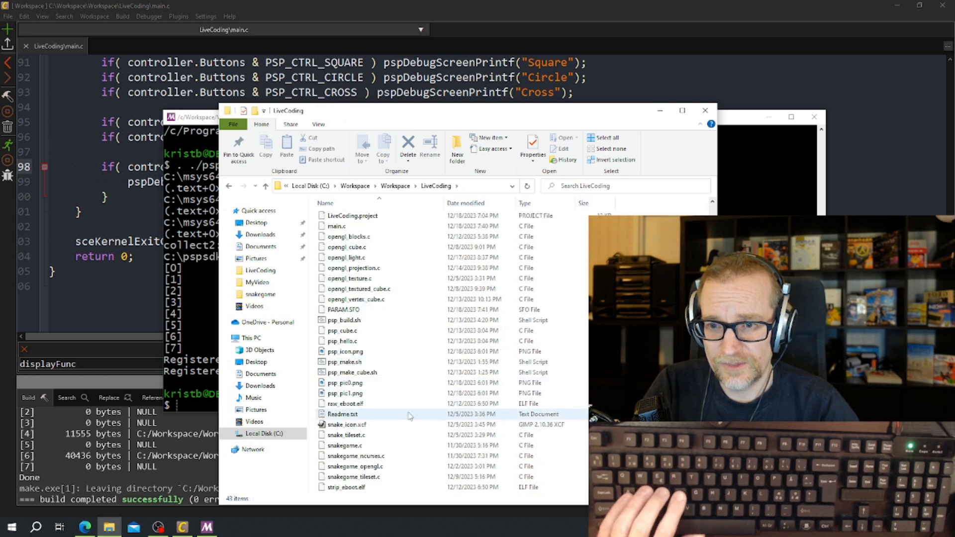
right_click(344, 362)
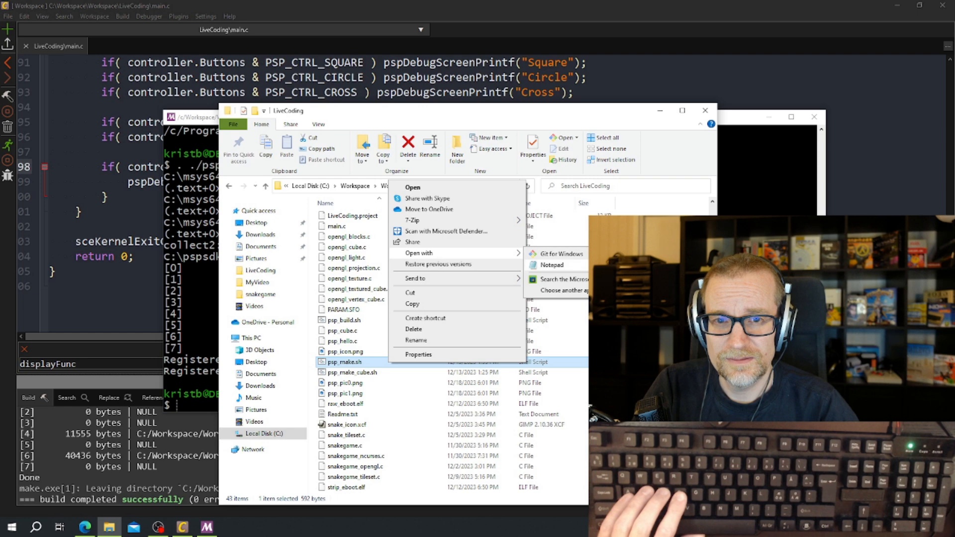
click(549, 264)
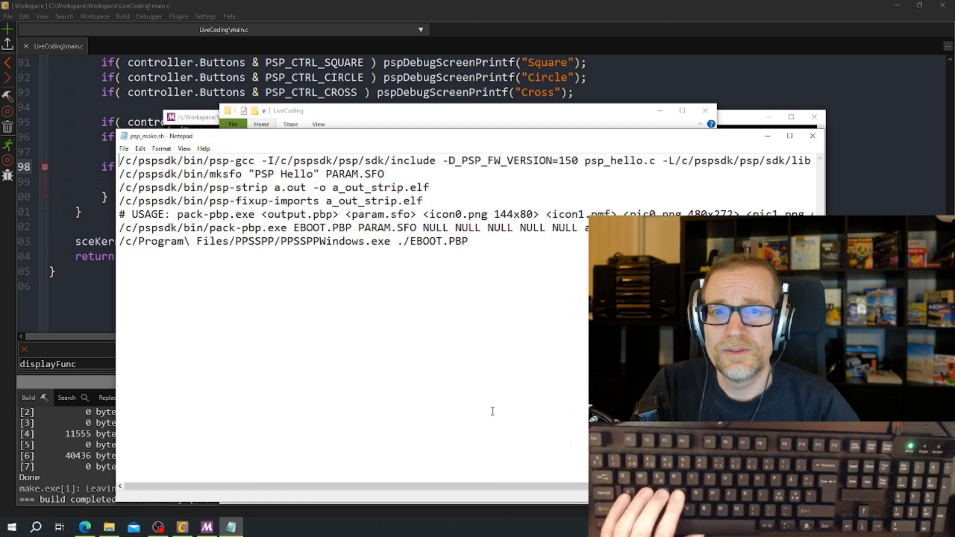
Add -lpspctrl to the gcc line's link libraries
scroll(right, 3)
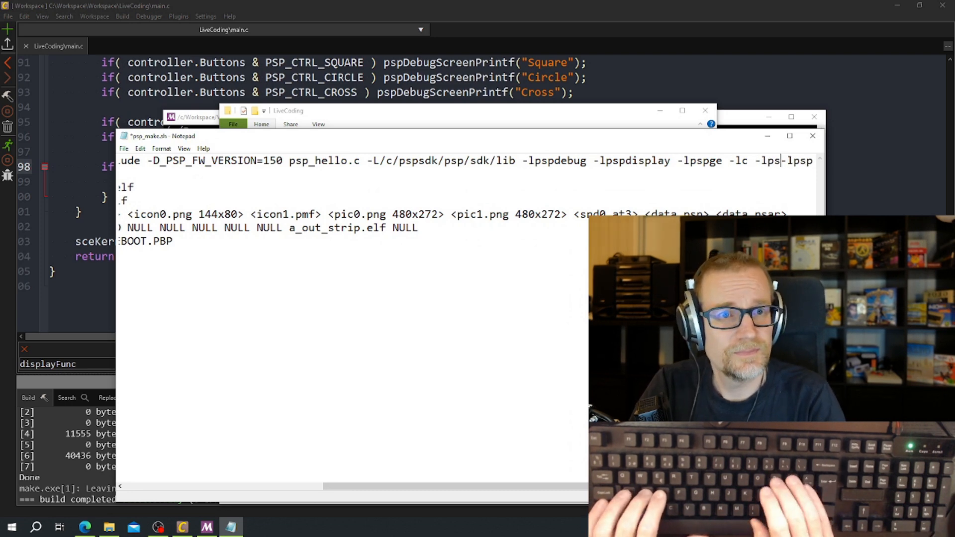
text(pctrl)
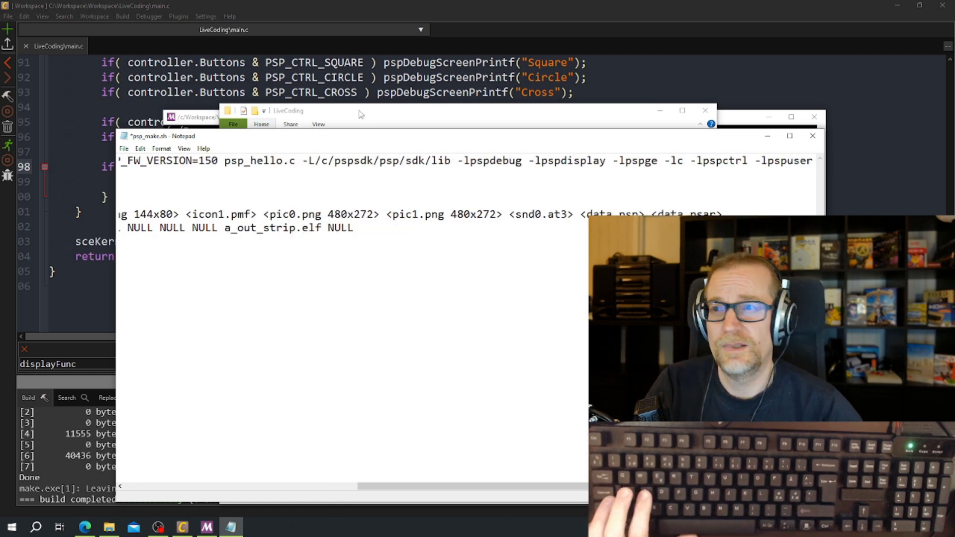
click(123, 148)
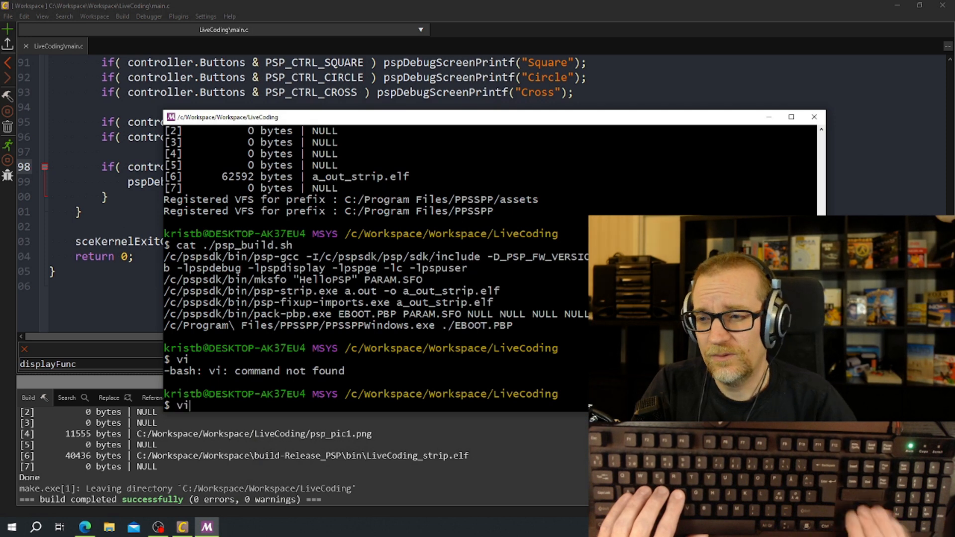
Rerun '. ./psp_build.sh', confirm PPSSPP shows 'Axes 128 128', then close the emulator
text(. ./psp_build.sh)
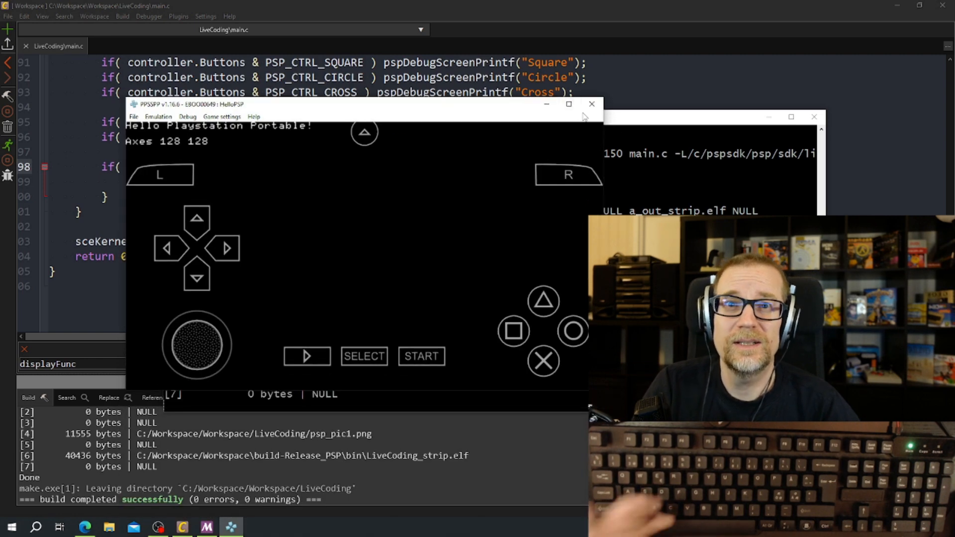
mouse_move(591, 103)
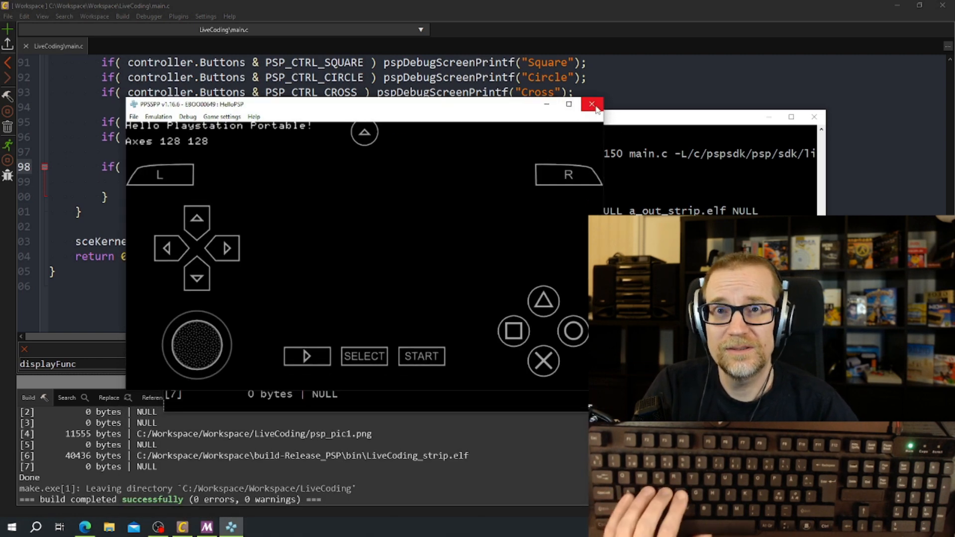
click(591, 104)
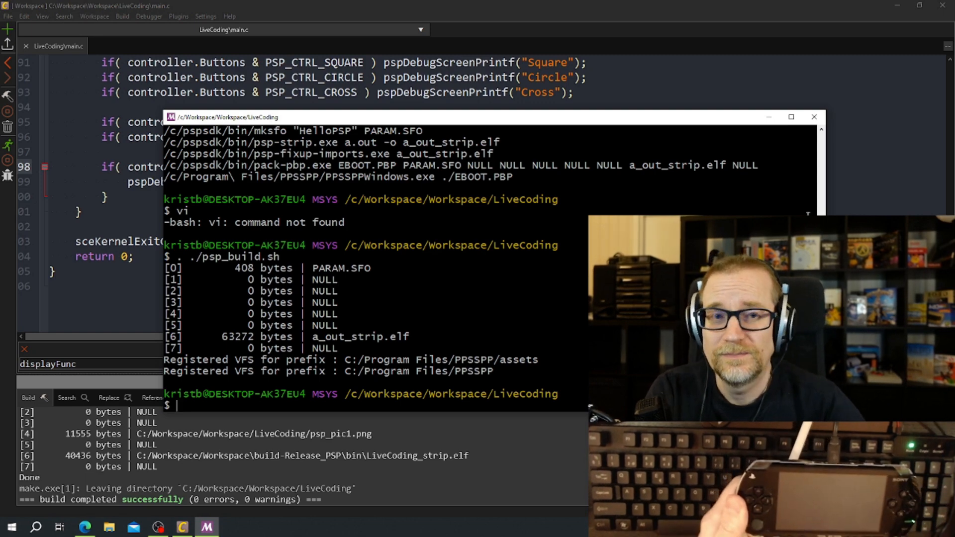
click(813, 117)
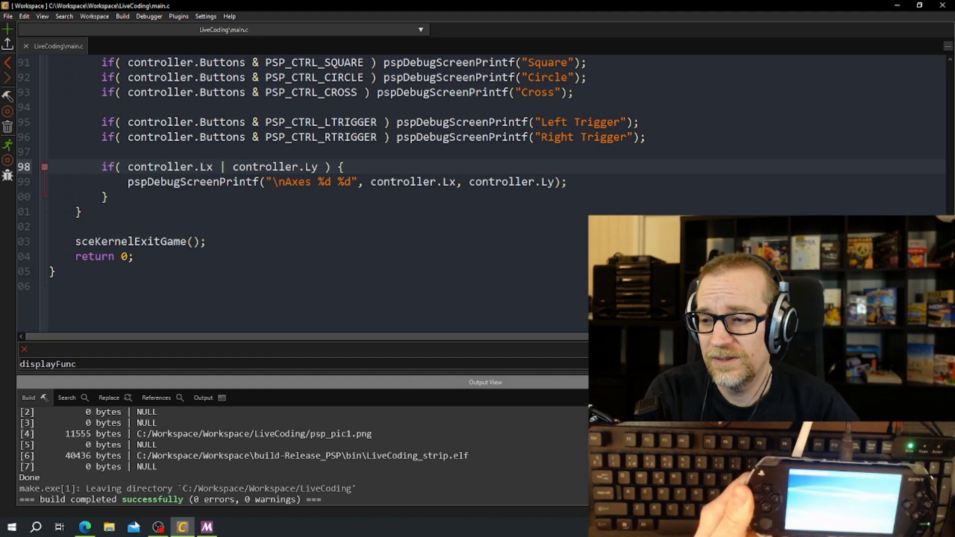
Go to USB Drive (D:)\PSP\GAME\HelloPSP and paste the new EBOOT.pbp over the old one
click(109, 527)
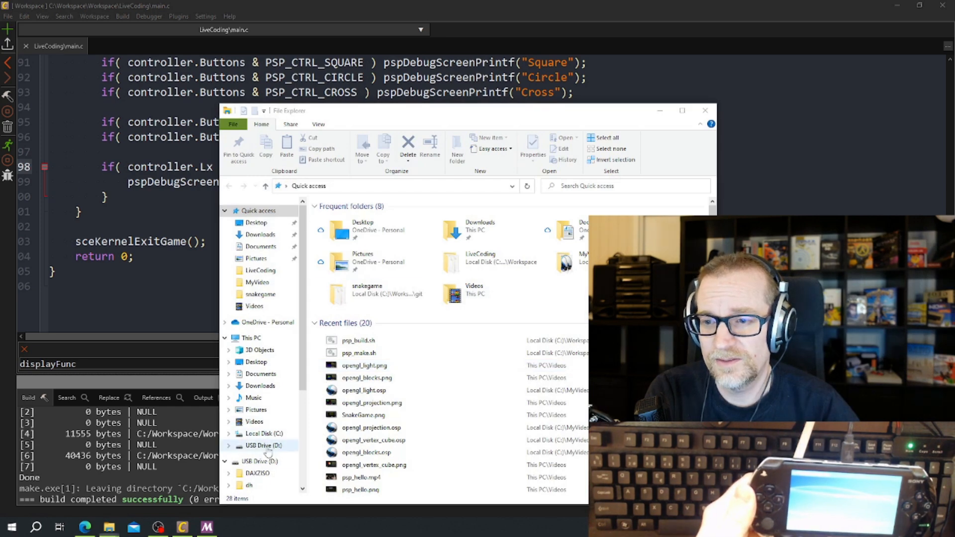
click(264, 445)
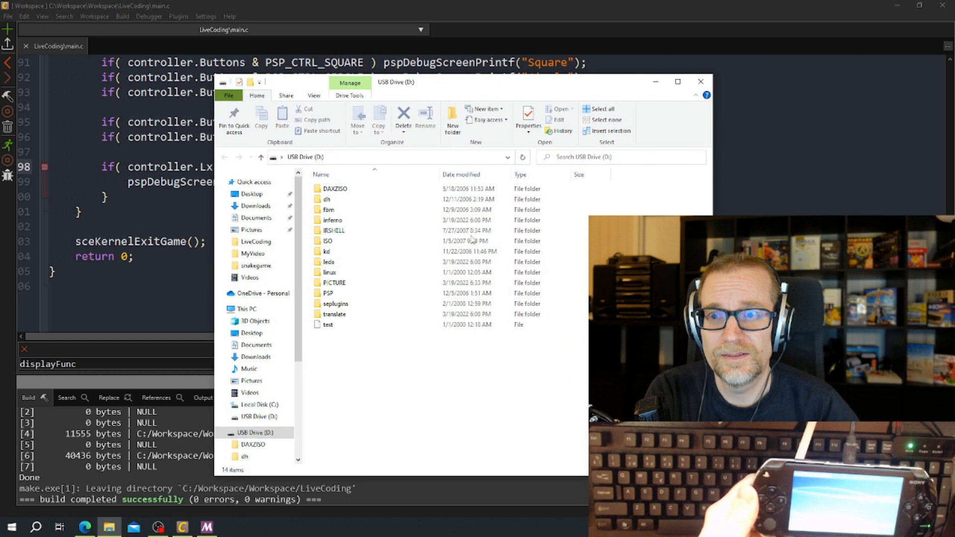
click(328, 292)
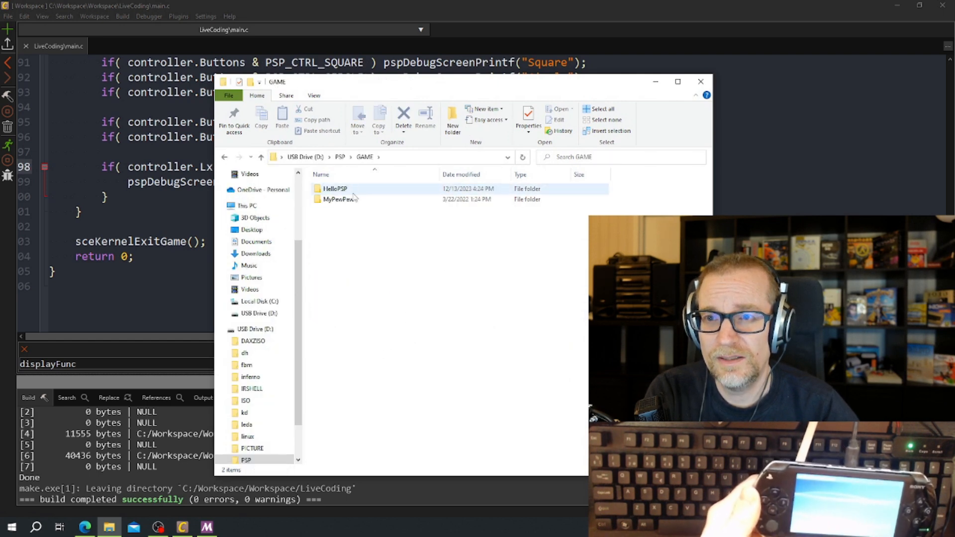
double_click(334, 188)
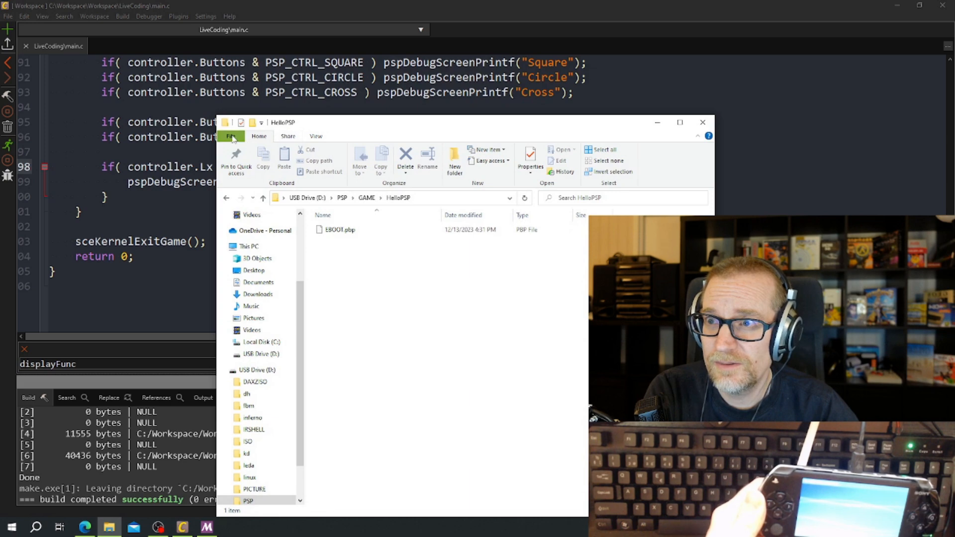
click(230, 136)
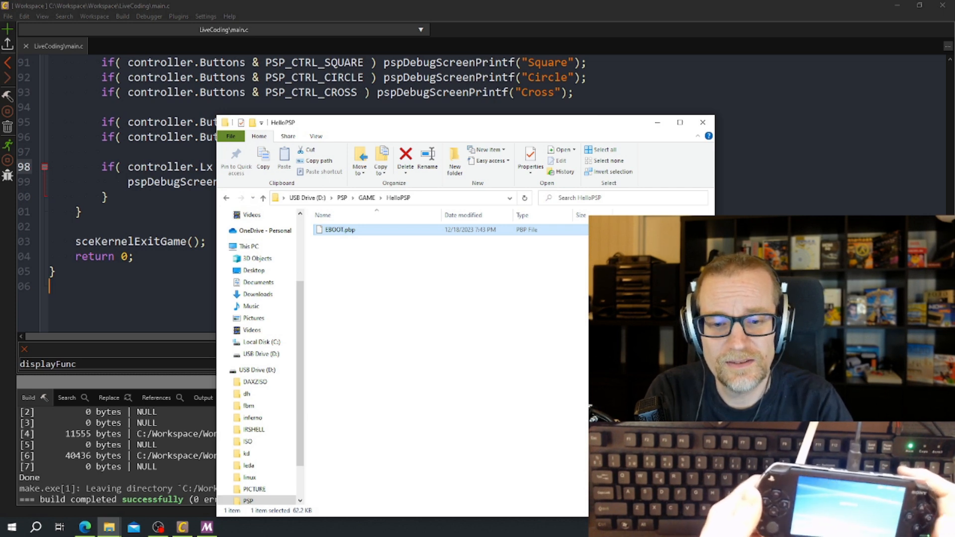
click(703, 122)
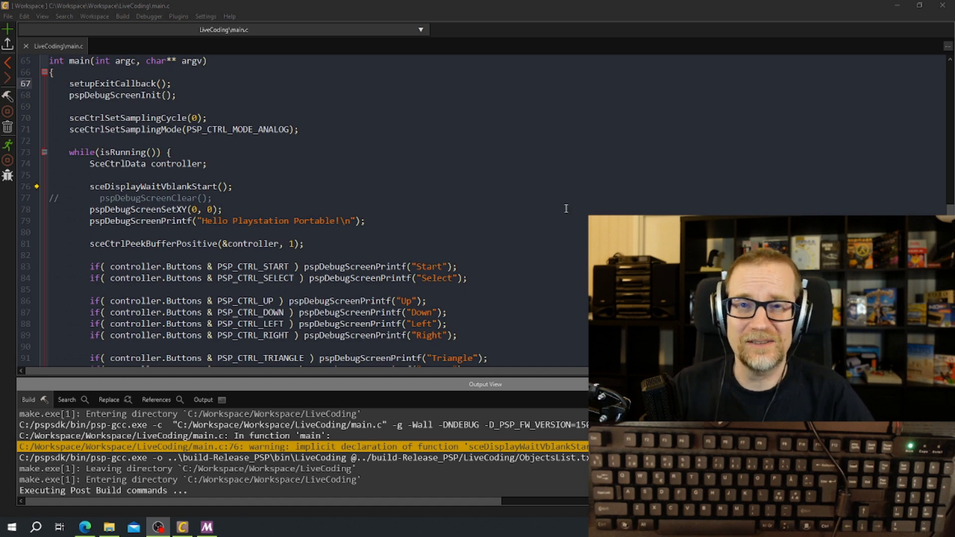
mouse_move(454, 194)
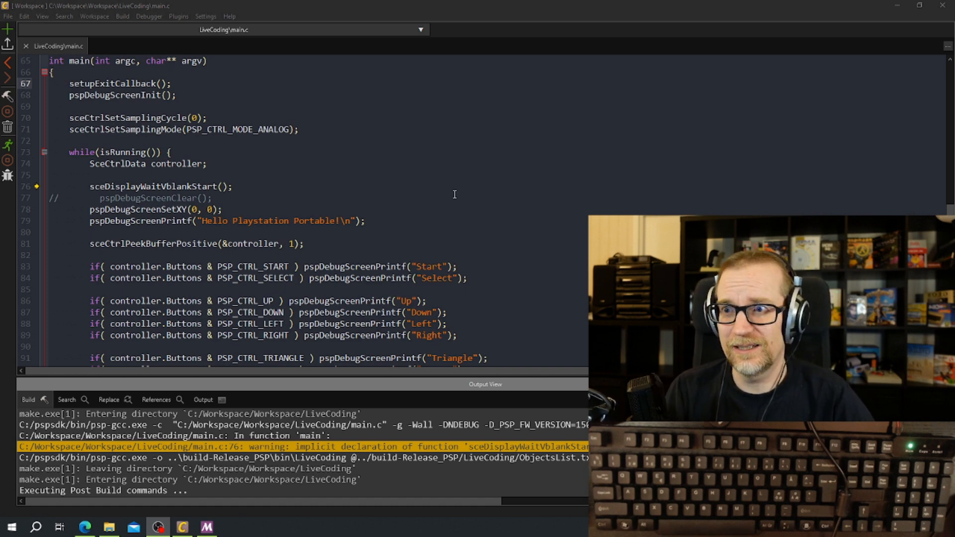
click(55, 198)
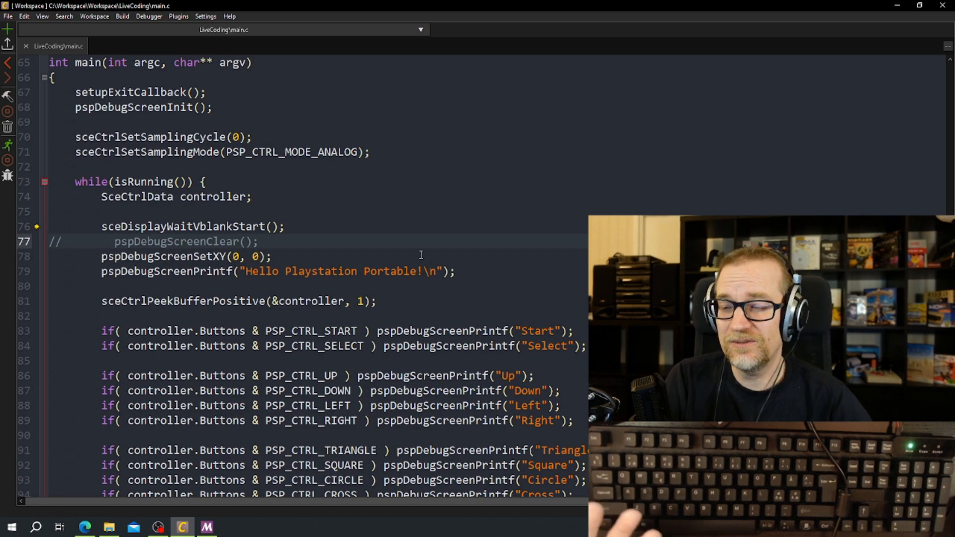
scroll(down, 3)
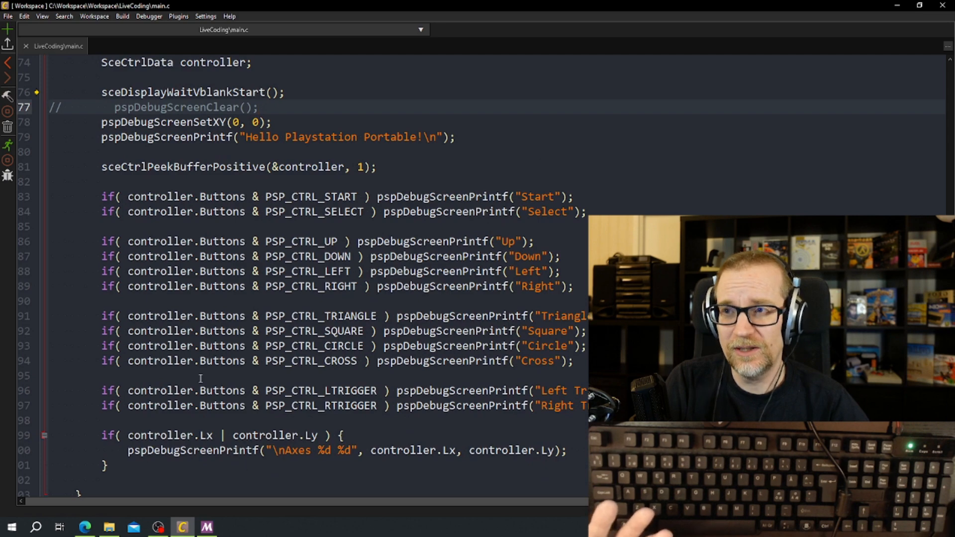
scroll(up, 3)
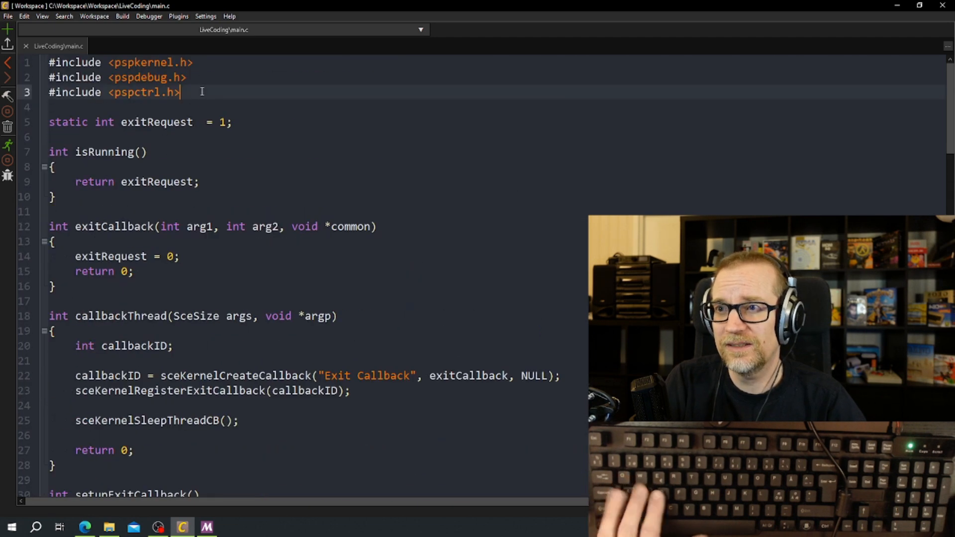
Add #include <pspdisplay.h> to main.c, rebuild, and close PPSSPP after 'Axes 128 128' appears
text(#includ)
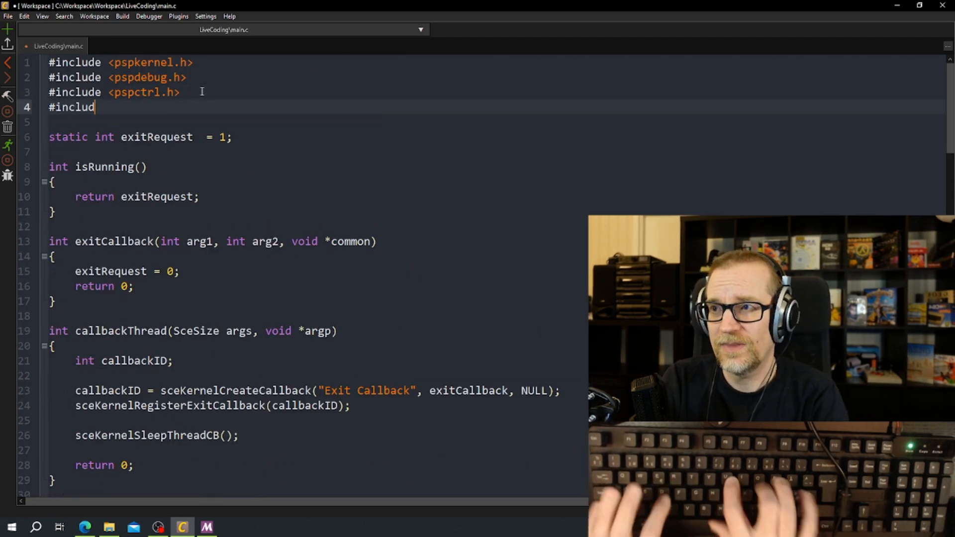
text(e <pspd)
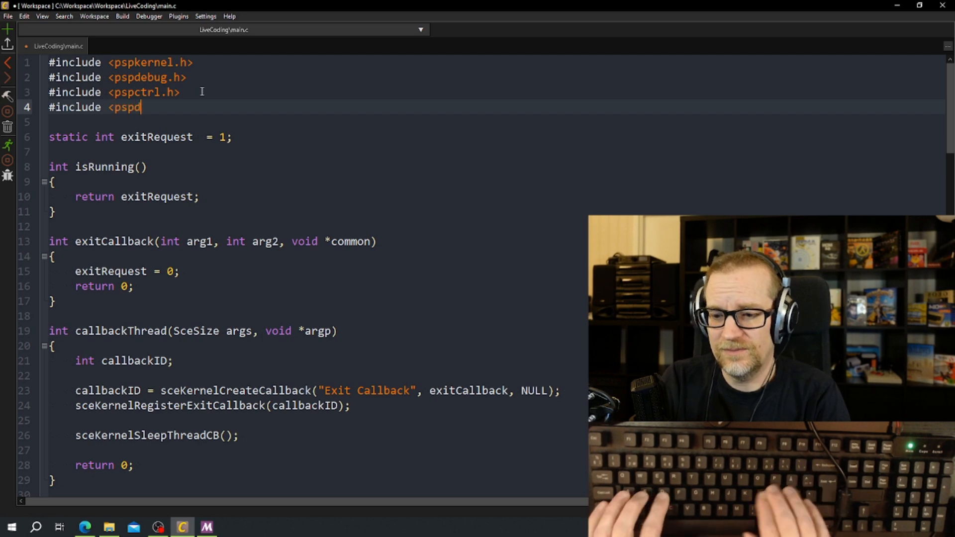
text(isplay.h>)
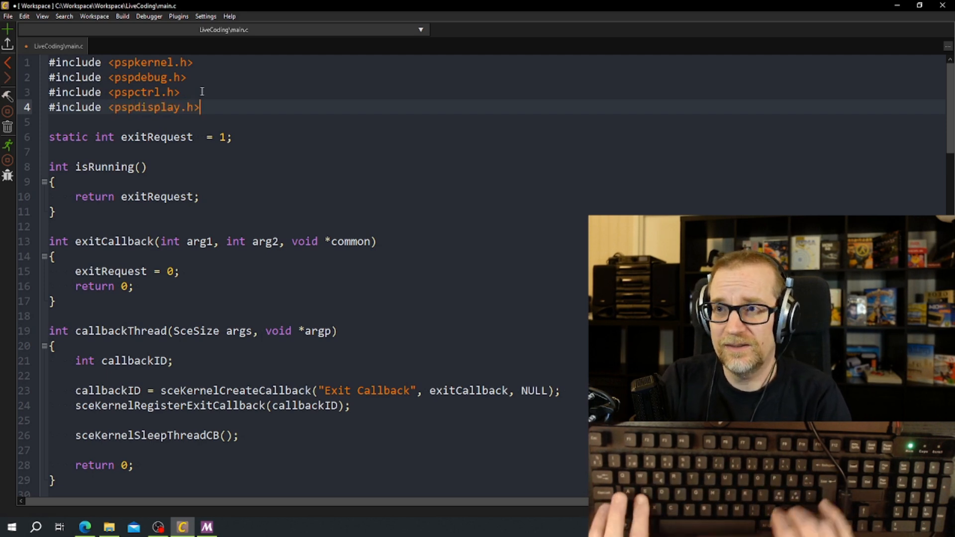
scroll(down, 3)
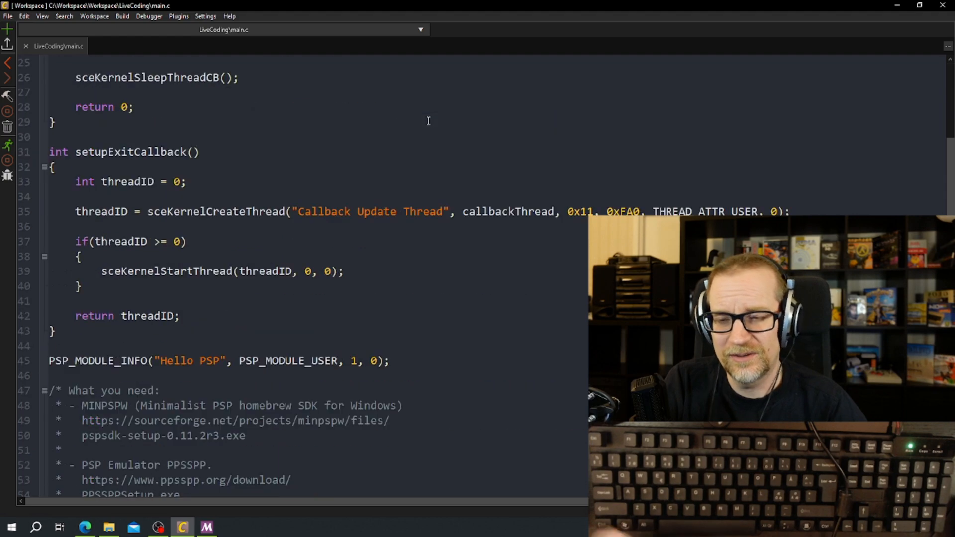
scroll(down, 3)
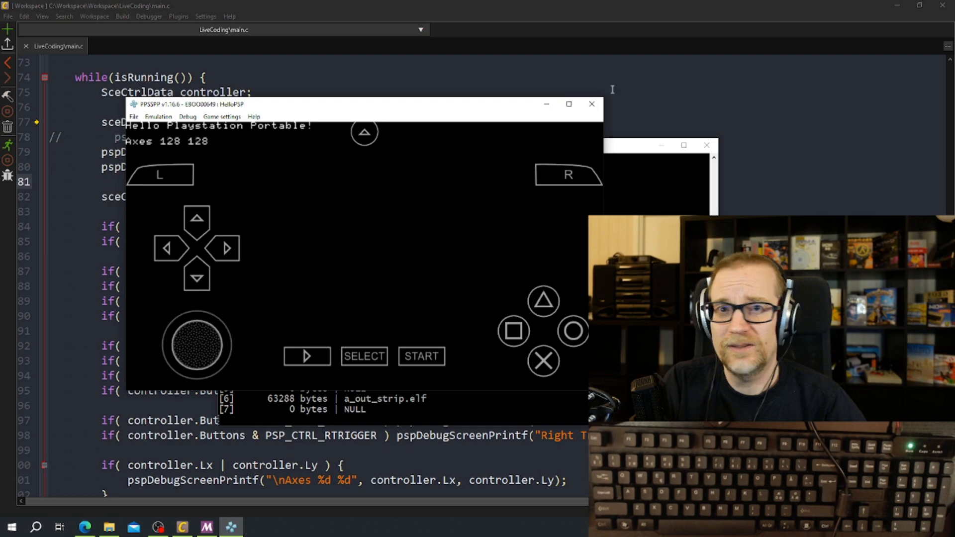
click(590, 104)
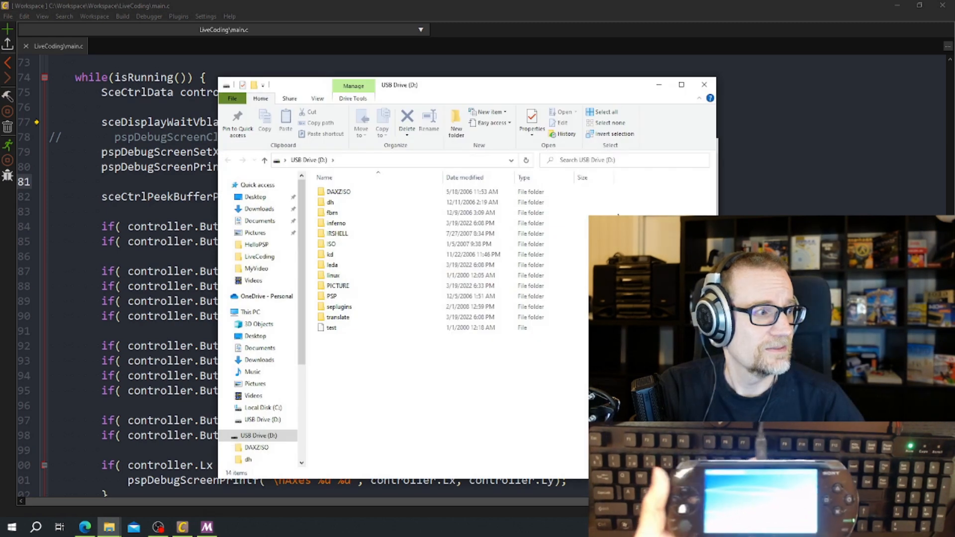
mouse_move(480, 393)
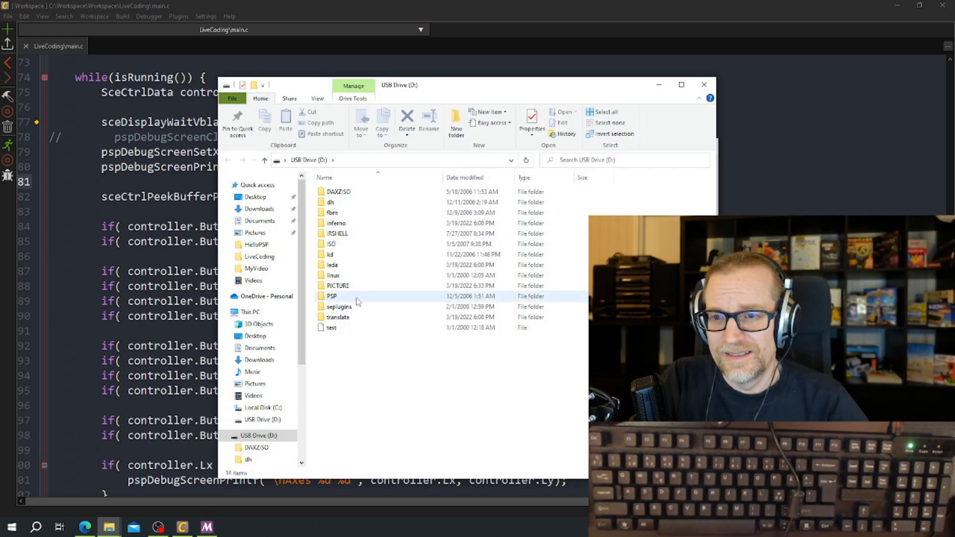
Enter the PSP folder, then GAME, on the USB drive toward HelloPSP
double_click(331, 296)
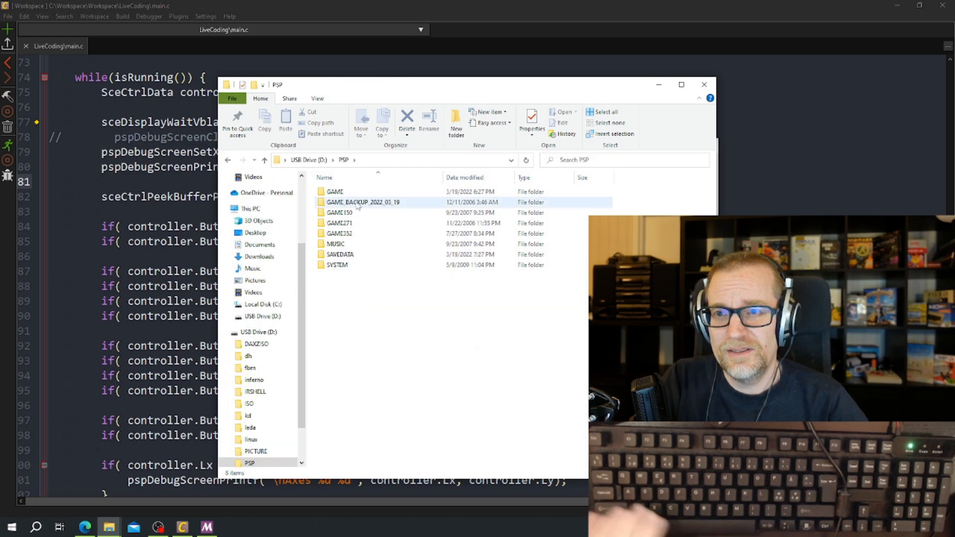
double_click(335, 191)
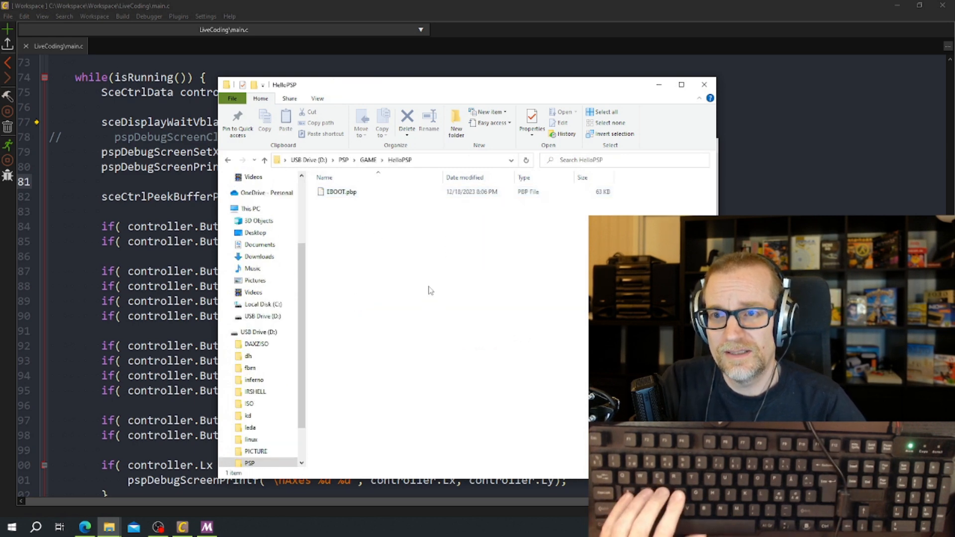